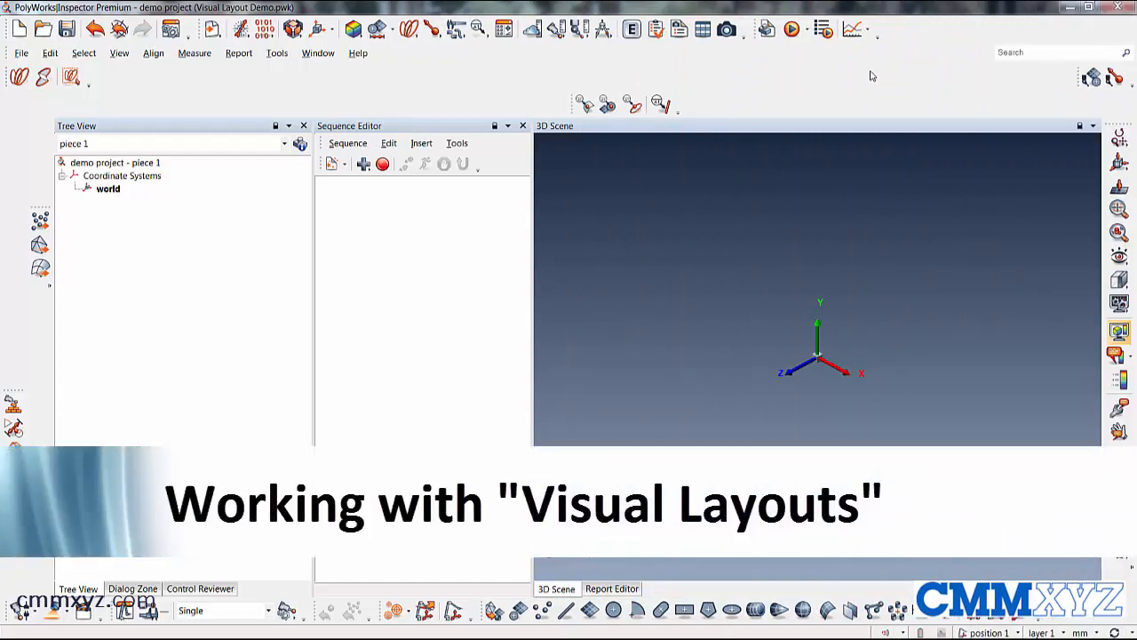
# - Load the Manufacturing Probing layout from Tools > Visual Layout
pyautogui.click(276, 53)
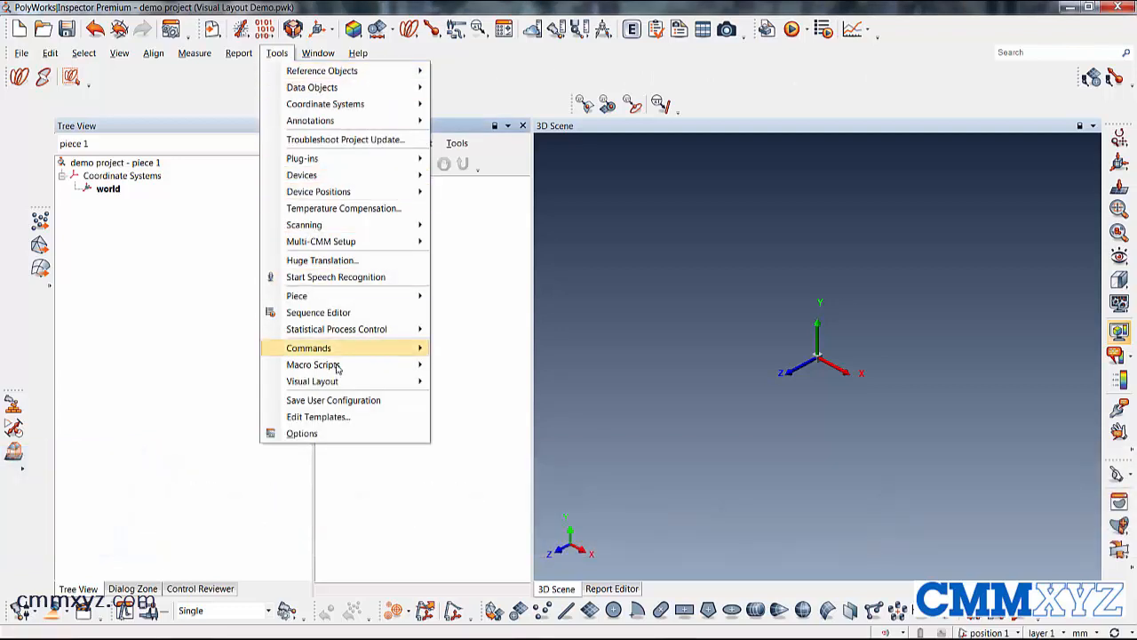
pyautogui.moveTo(312, 382)
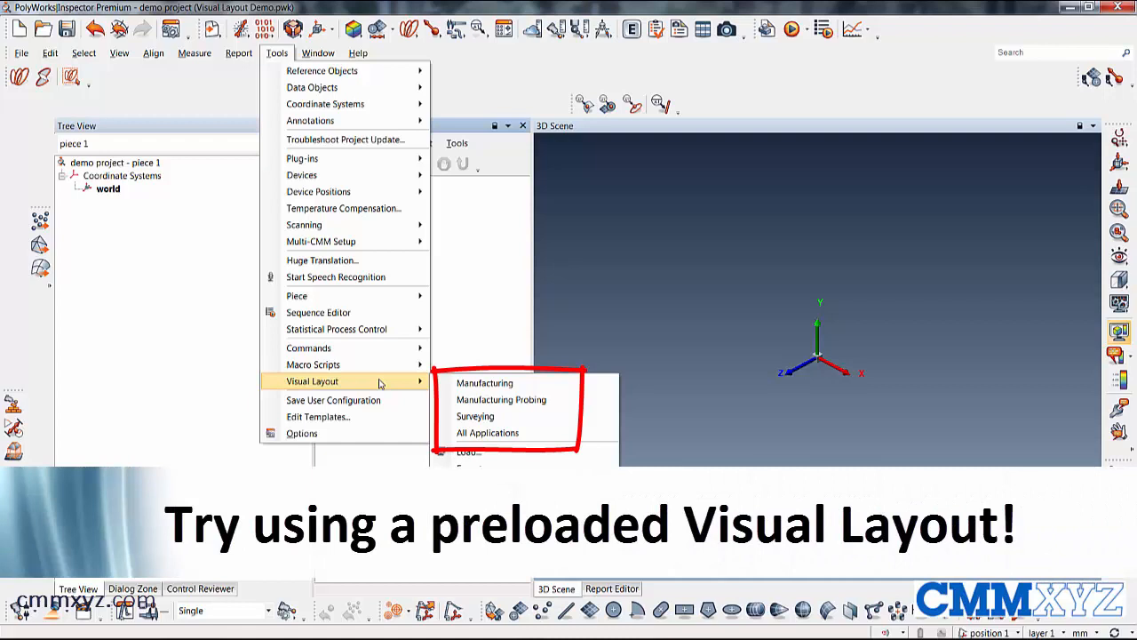
pyautogui.moveTo(484, 382)
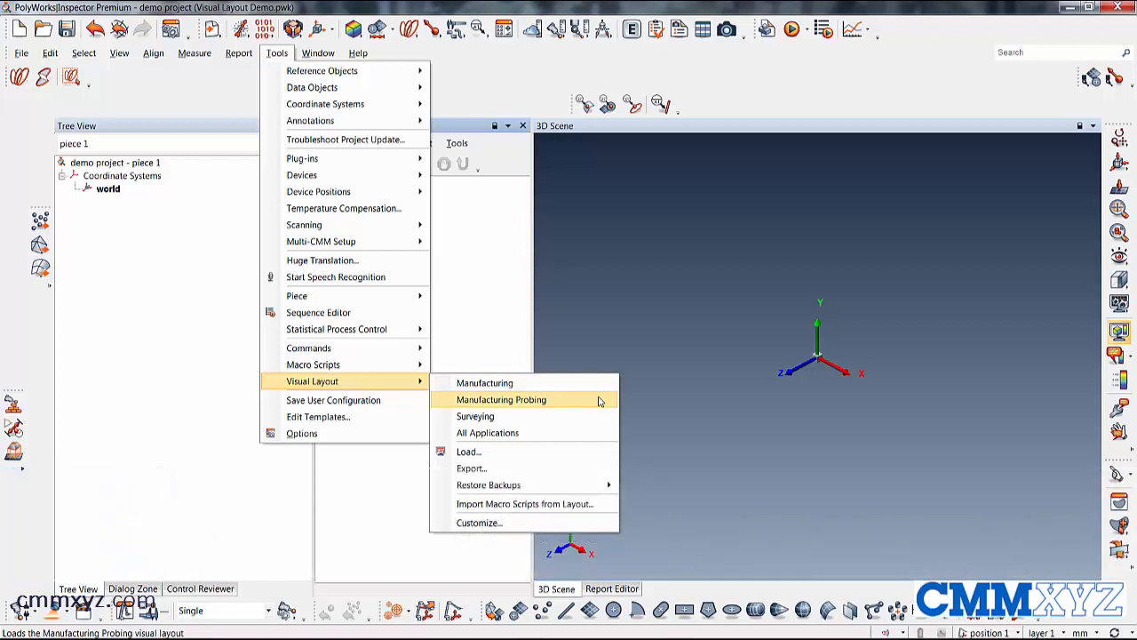
pyautogui.click(501, 399)
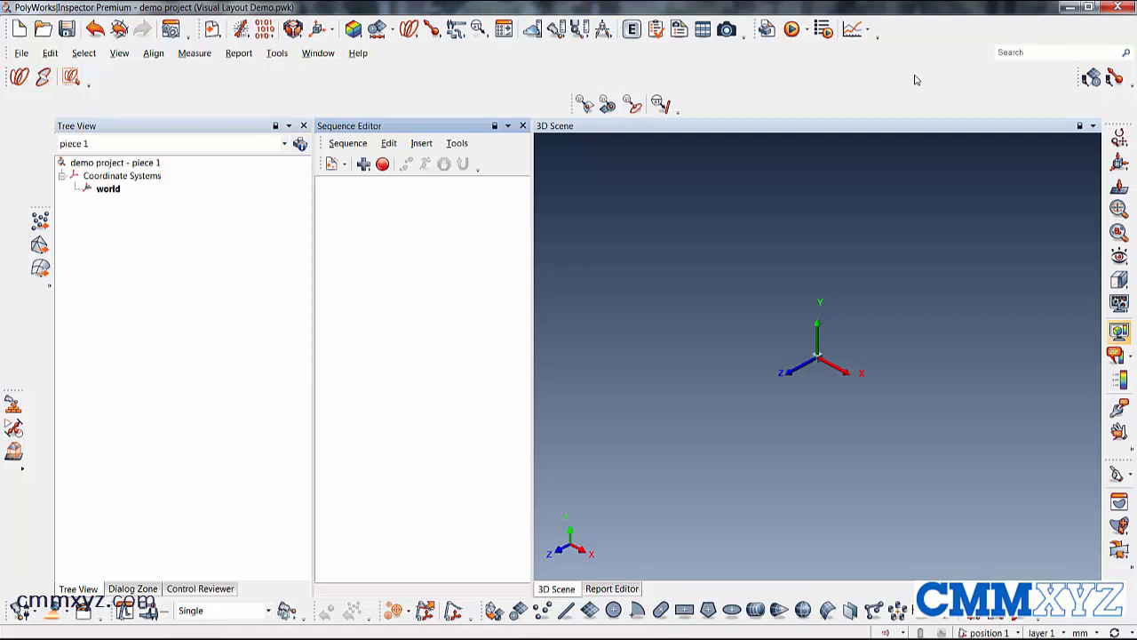
pyautogui.moveTo(687, 86)
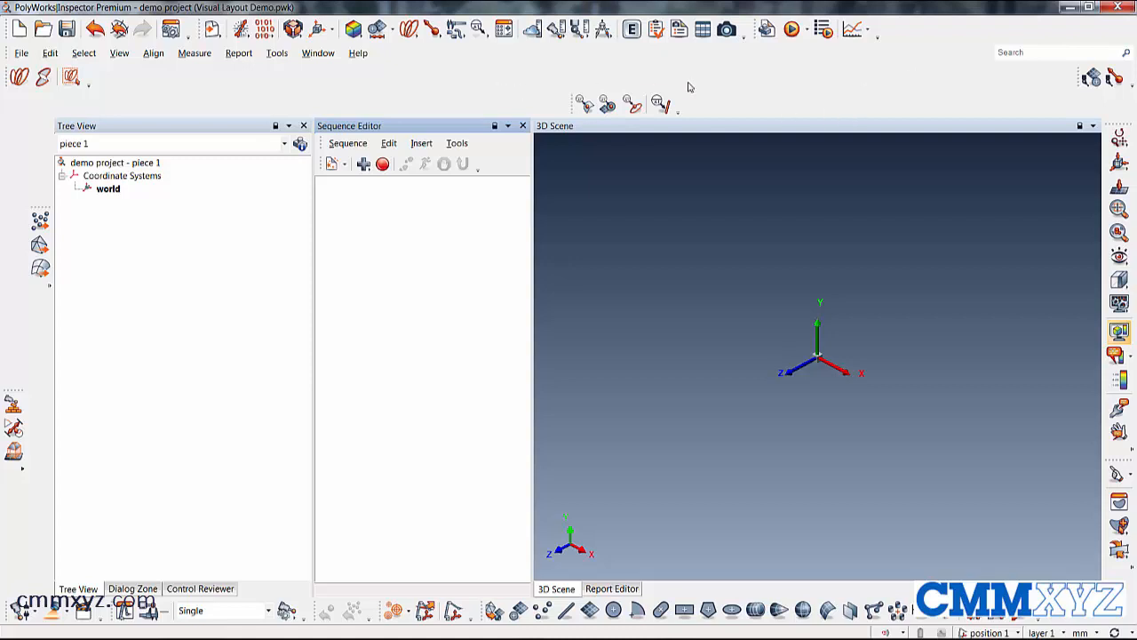
# - Restore the 28/03/2018 10:46:48 layout backup, answering Yes to keep macro scripts
pyautogui.click(276, 52)
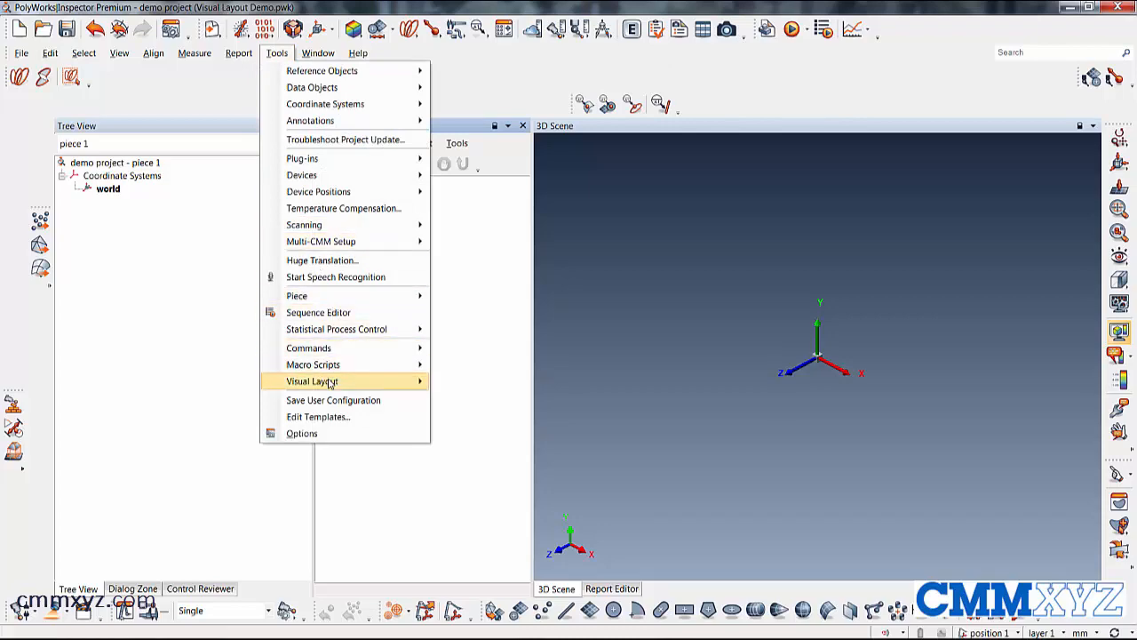
pyautogui.moveTo(312, 381)
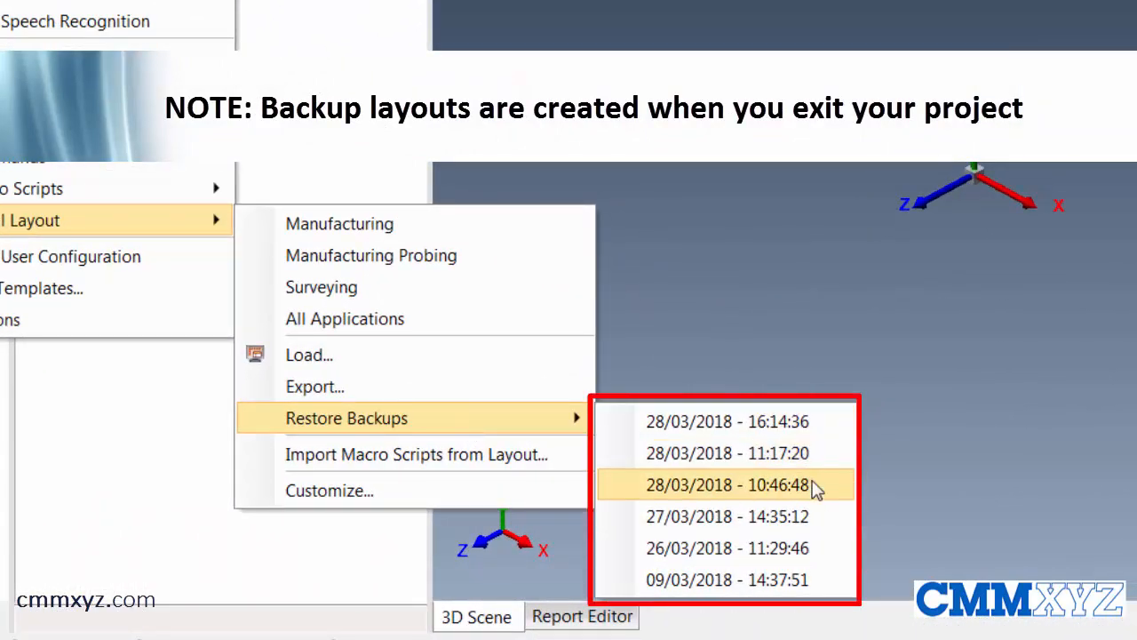
pyautogui.click(727, 484)
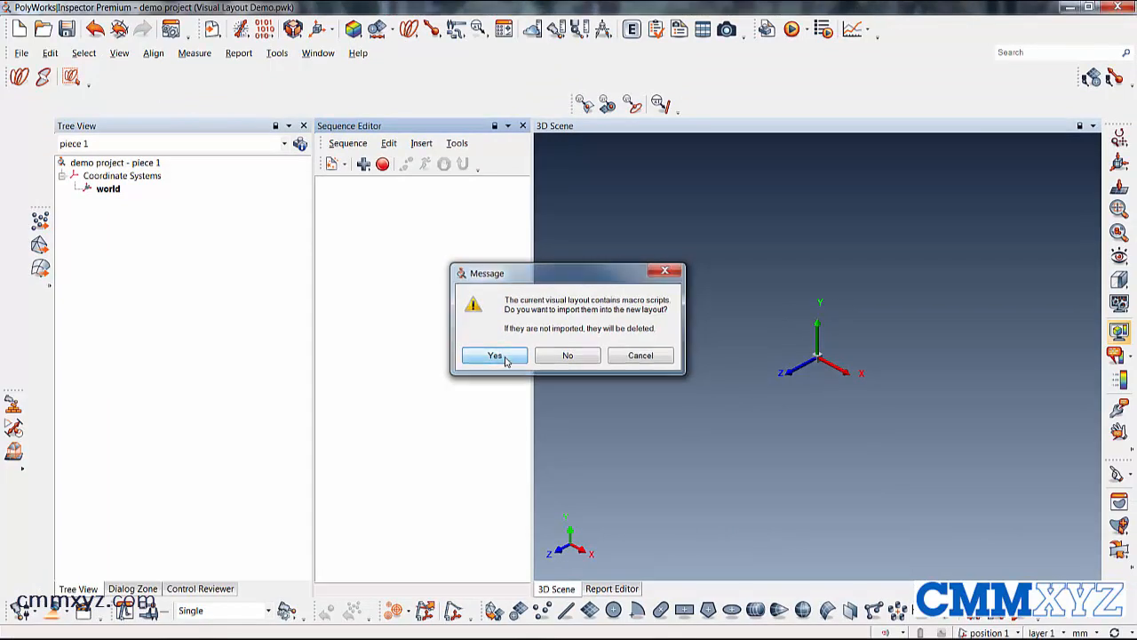
pyautogui.click(494, 354)
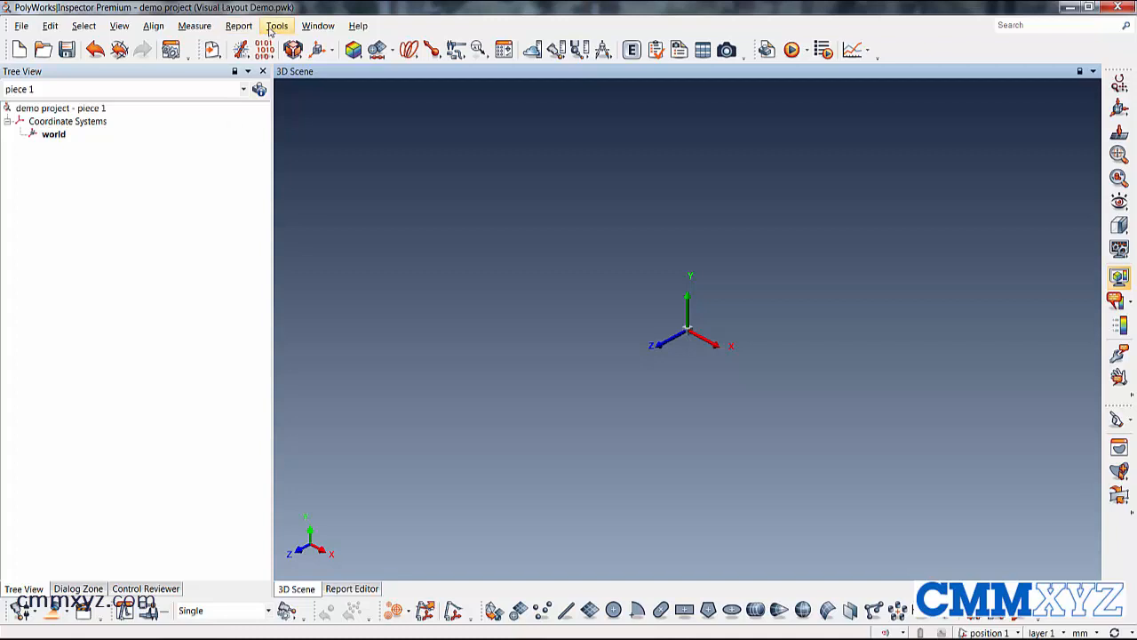
# - Browse the Visual Layout menu's dated backups and Customize option without changing the layout
pyautogui.click(277, 25)
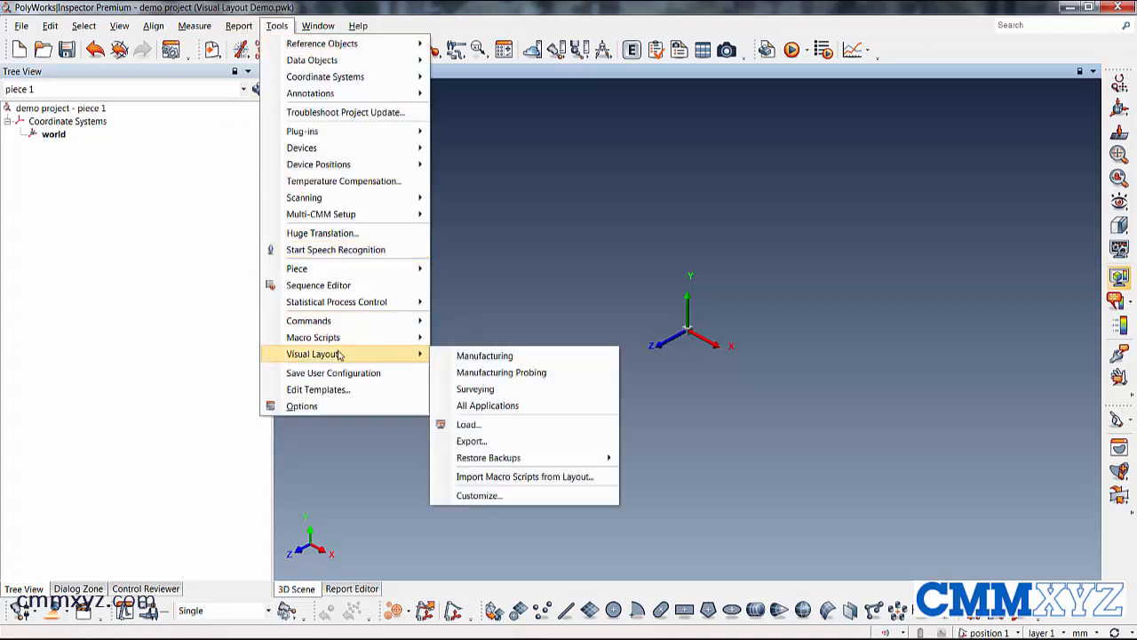
pyautogui.moveTo(488, 458)
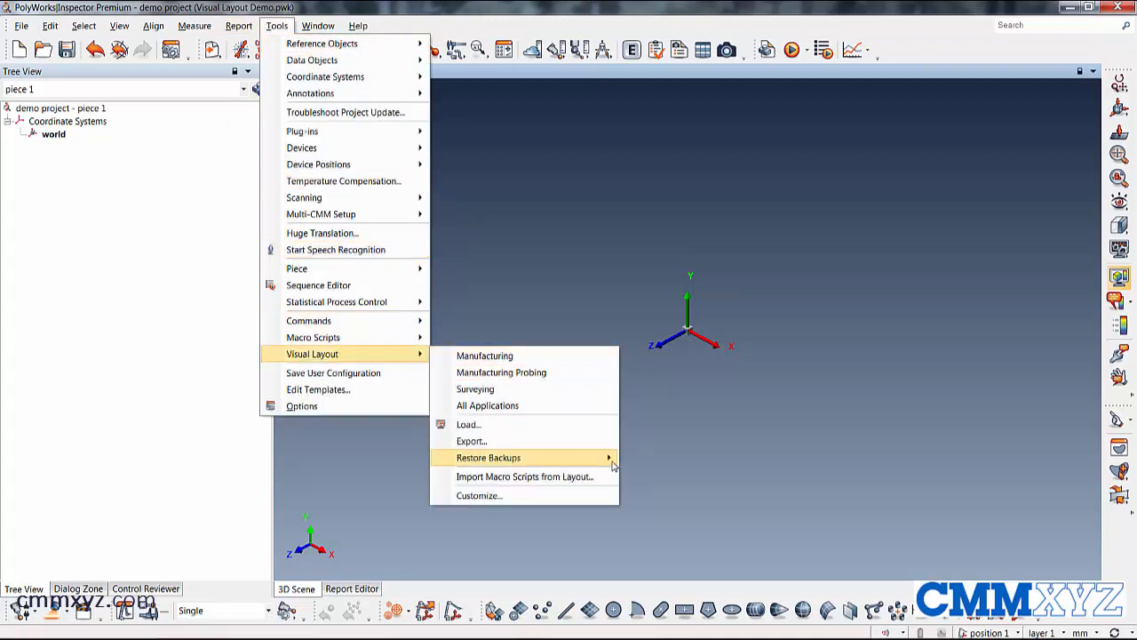
pyautogui.moveTo(488, 458)
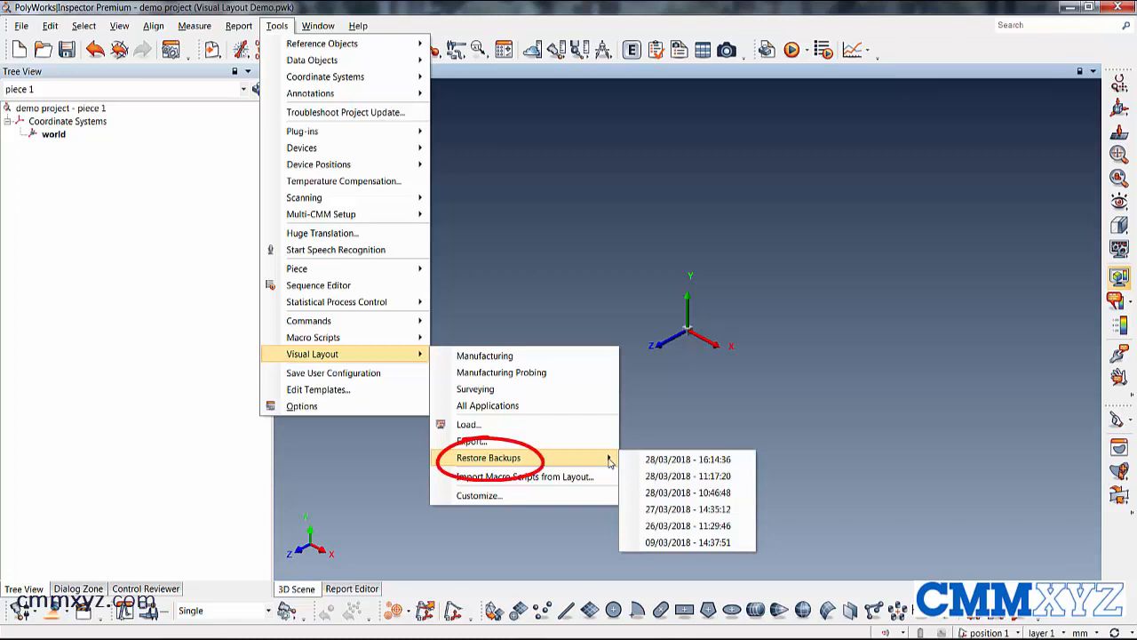
pyautogui.moveTo(576, 462)
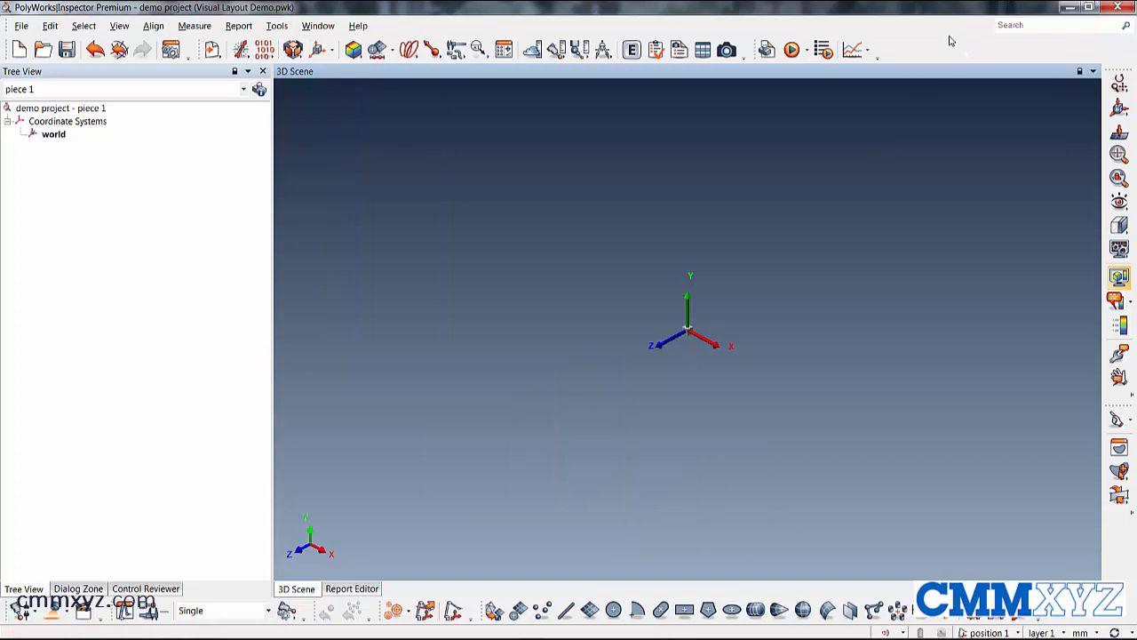
pyautogui.click(276, 25)
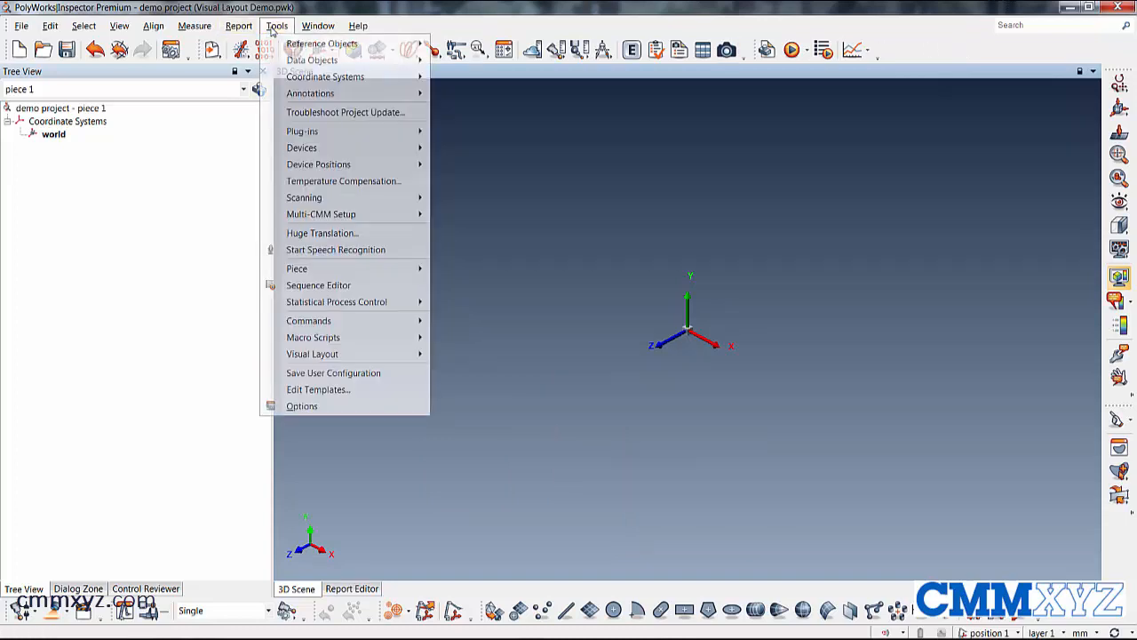
pyautogui.moveTo(312, 354)
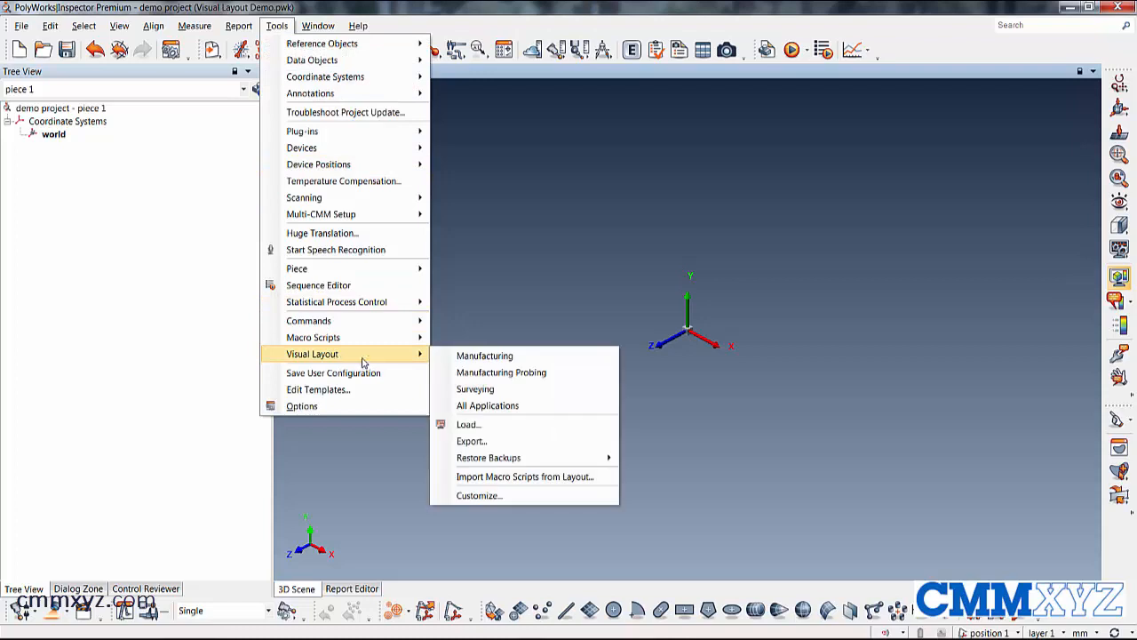
pyautogui.moveTo(478, 496)
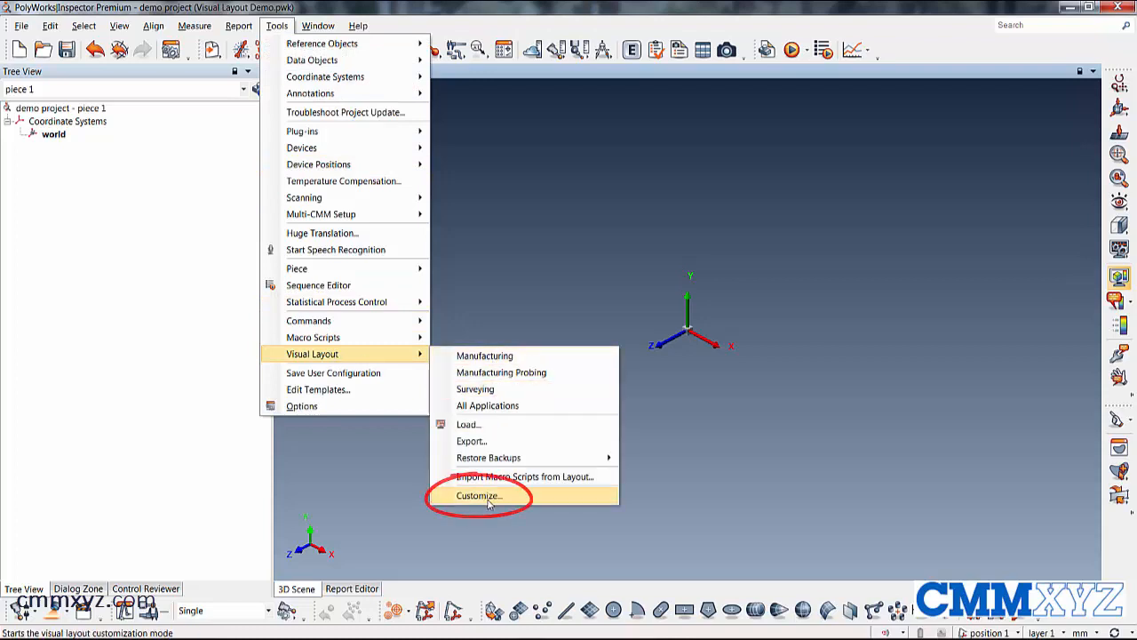
# - Enable the Data Objects toolbar in Customize and start a new toolbar named Custom 1
pyautogui.click(478, 496)
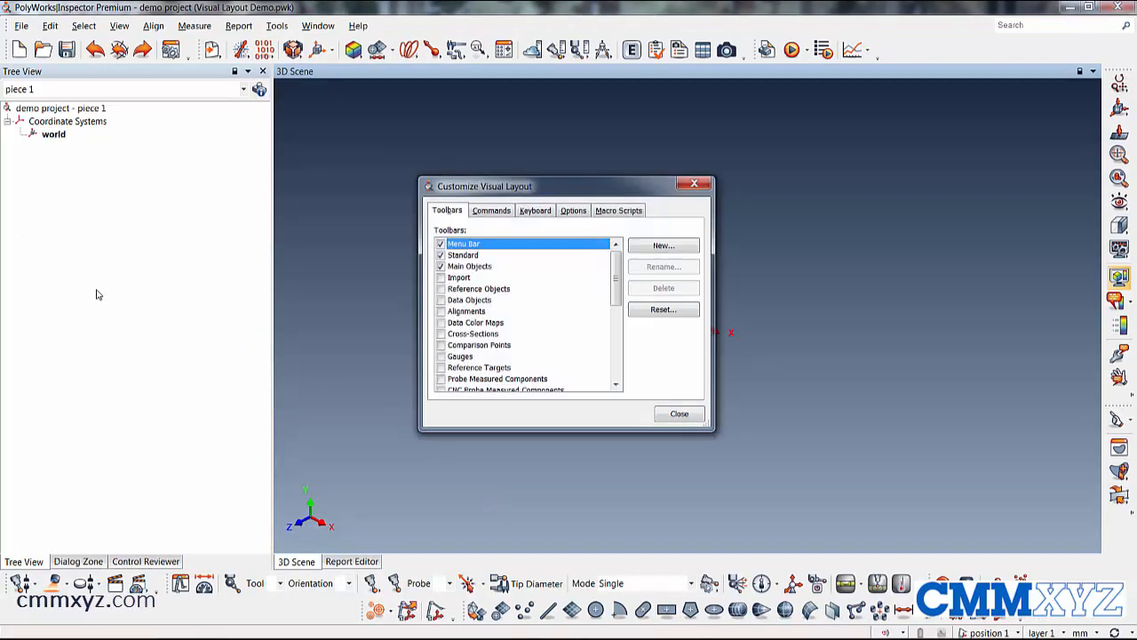
pyautogui.moveTo(537, 260)
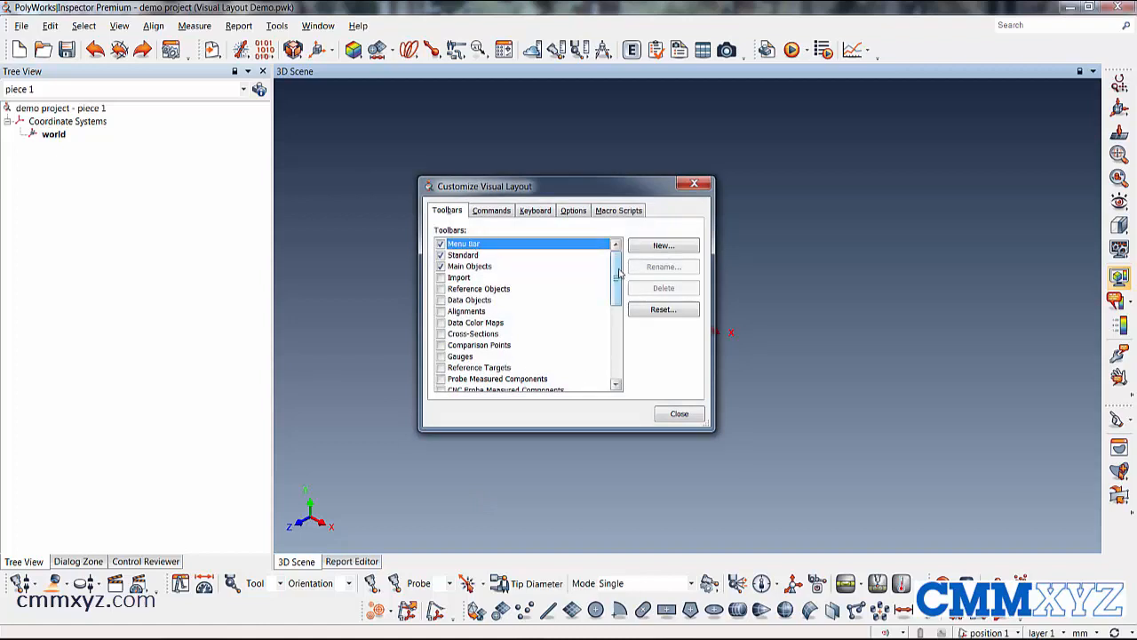
pyautogui.scroll(-3)
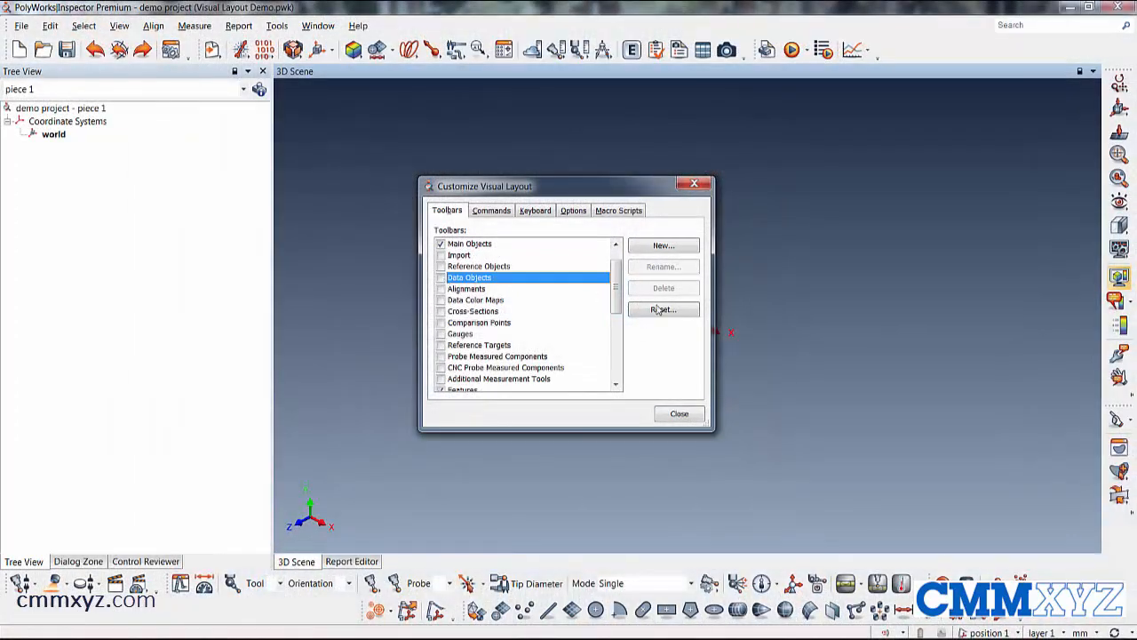
pyautogui.click(441, 277)
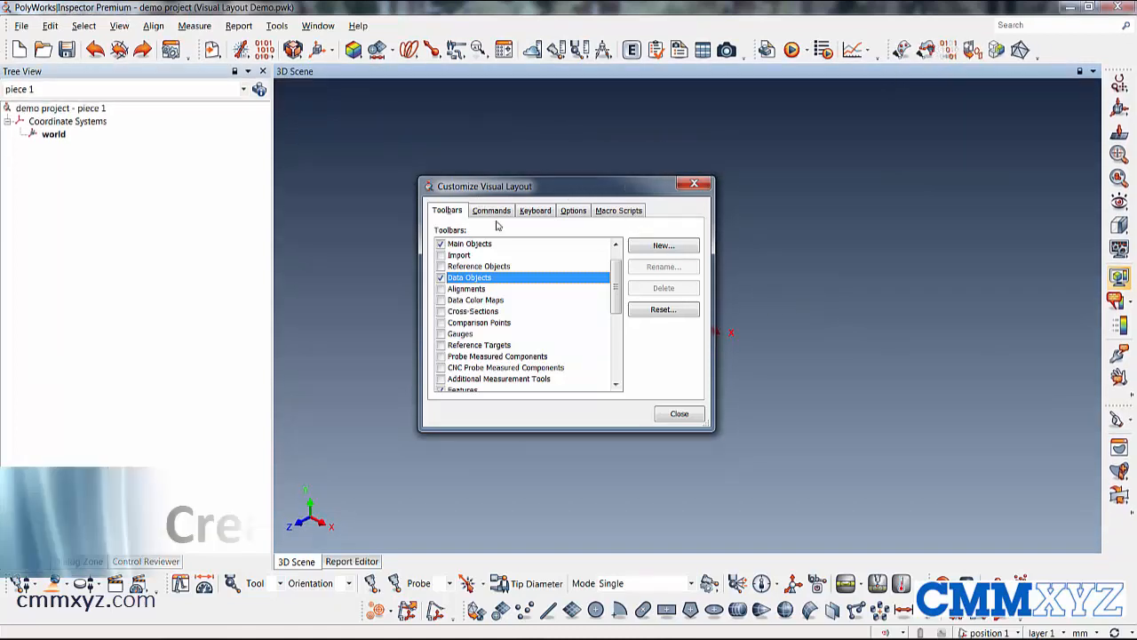
pyautogui.click(662, 245)
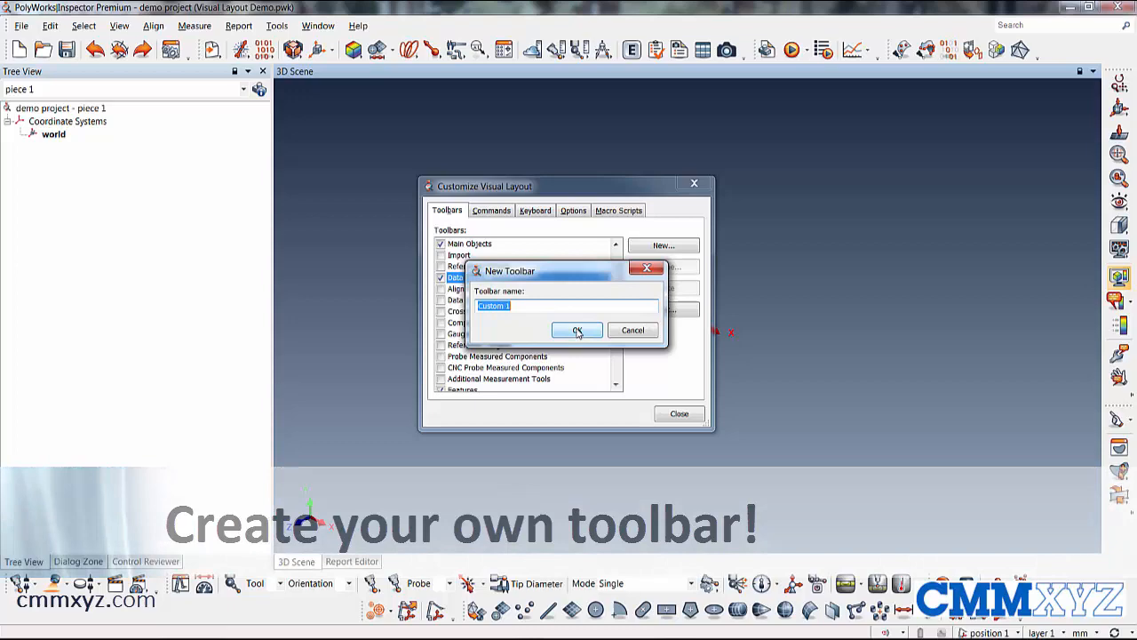
# - Add Data to Reference Objects and From Reference Object Surfaces commands to Custom 1
pyautogui.click(577, 330)
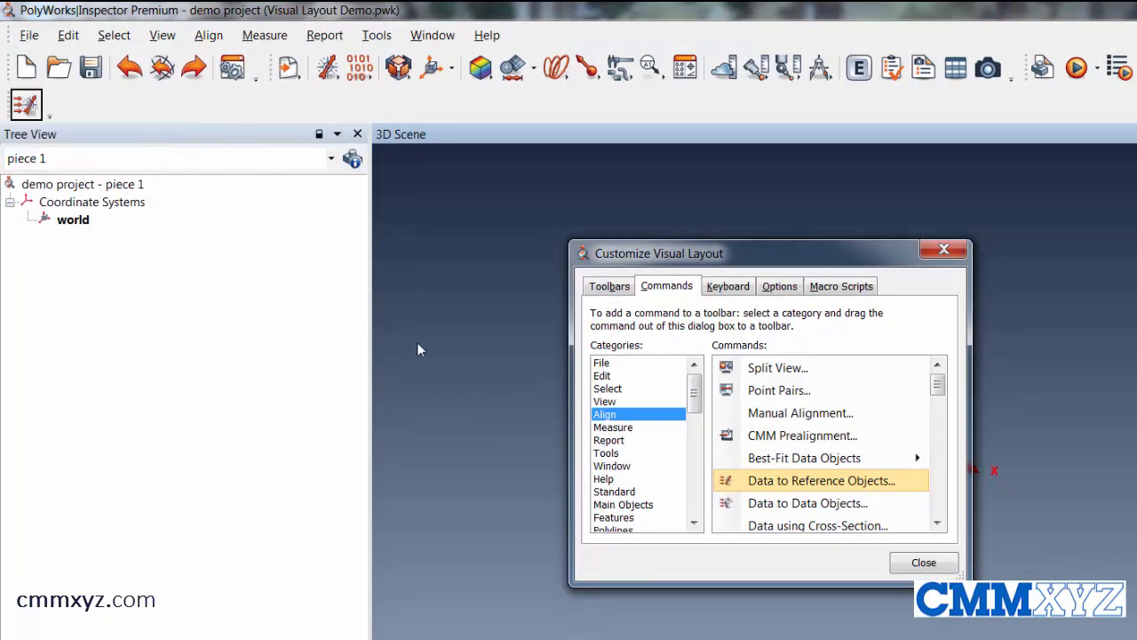
pyautogui.moveTo(694, 451)
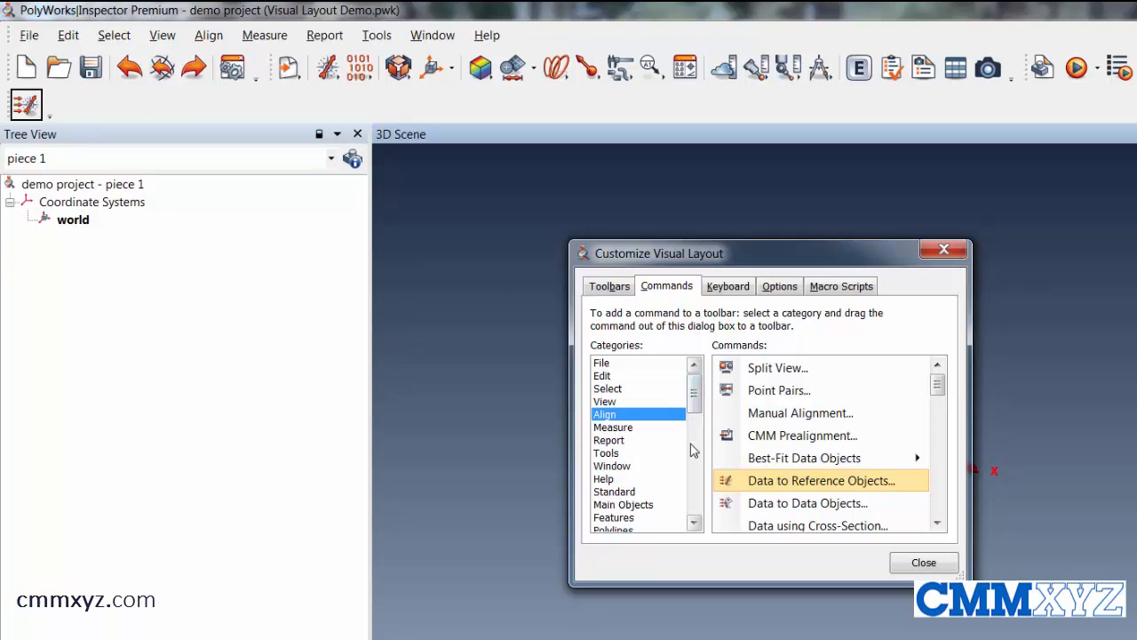
pyautogui.click(613, 427)
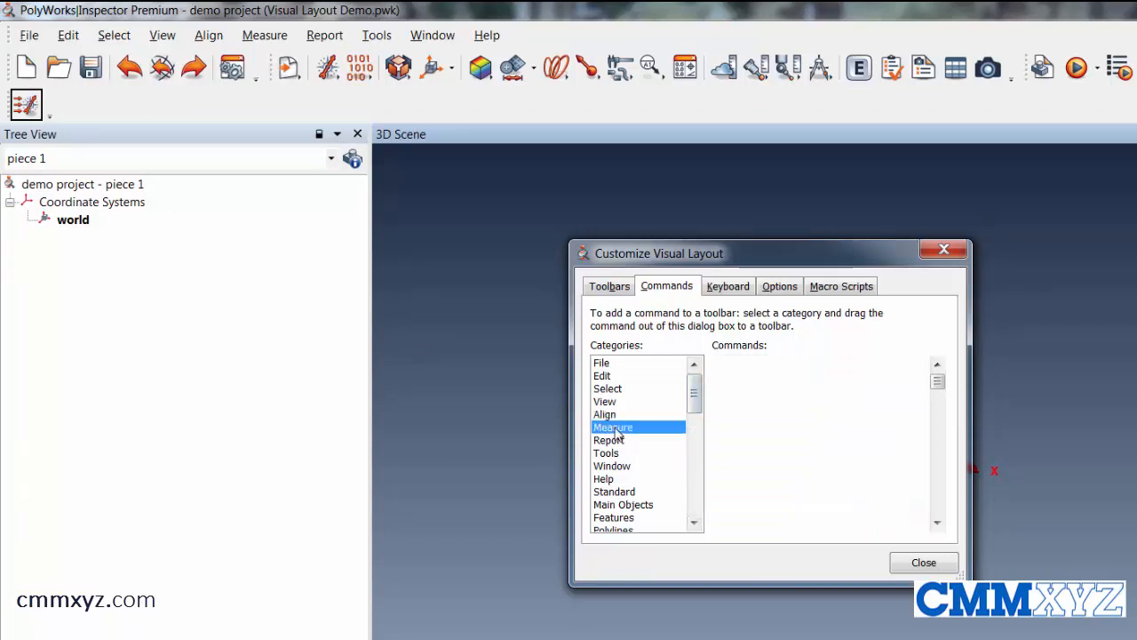
pyautogui.click(613, 427)
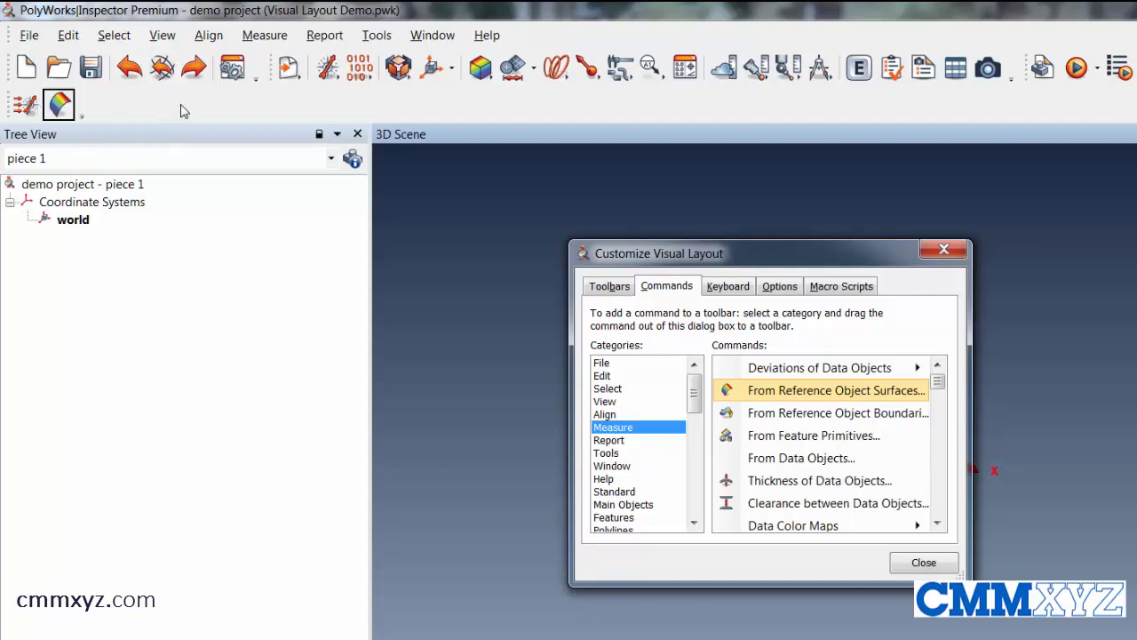
pyautogui.moveTo(586, 114)
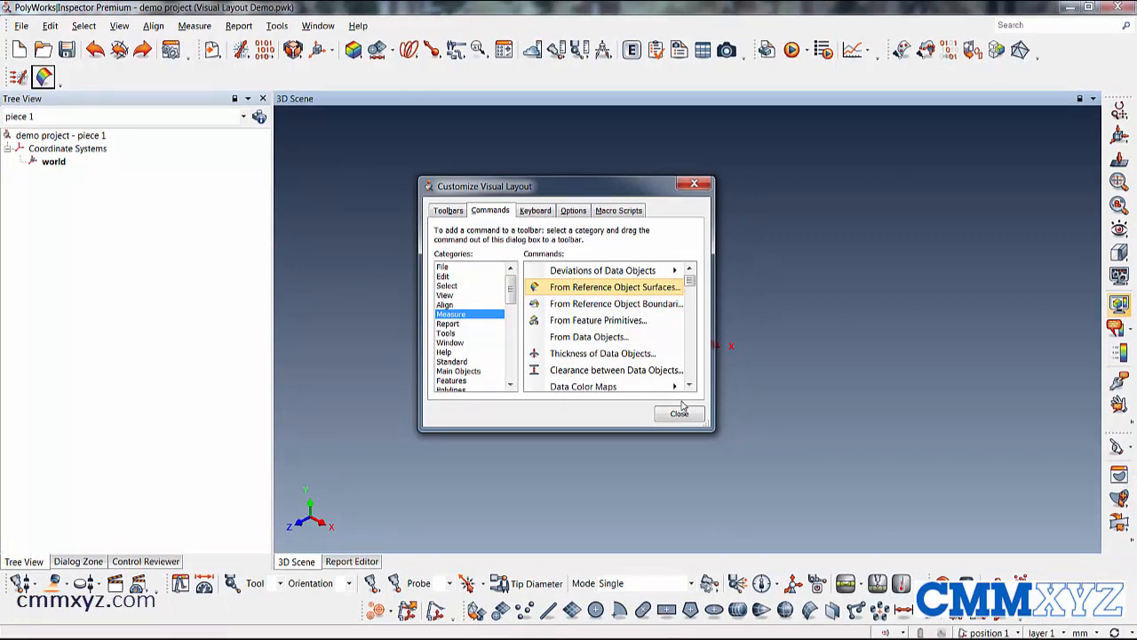
pyautogui.click(679, 413)
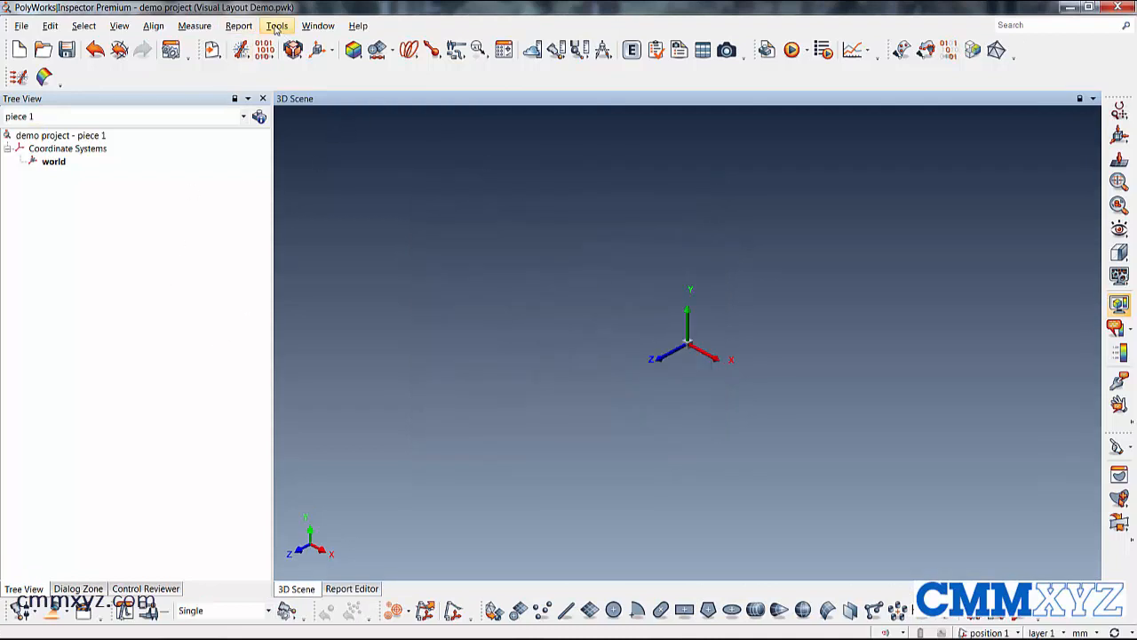
# - Export the current layout as 'my new layout' into the Visual Layouts folder
pyautogui.click(276, 25)
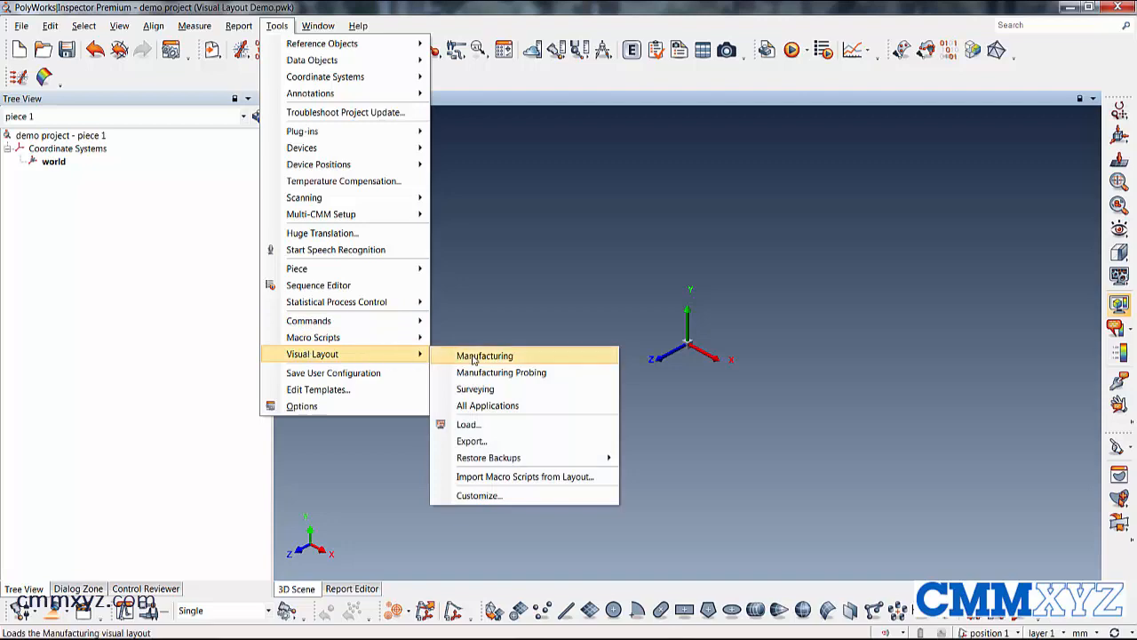
pyautogui.click(484, 355)
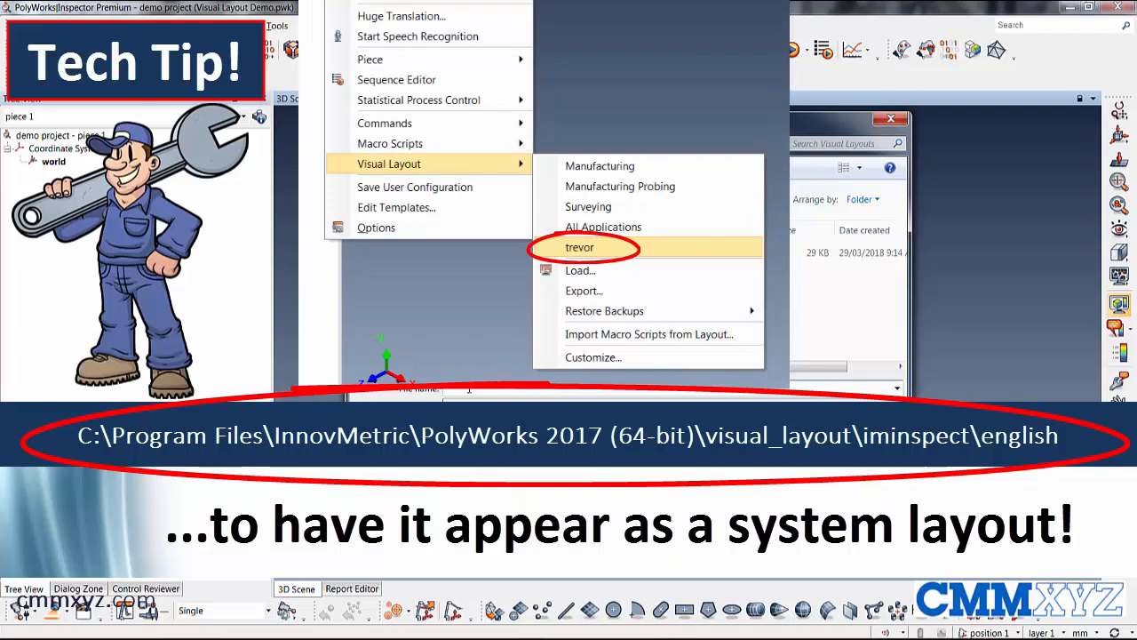
pyautogui.click(583, 291)
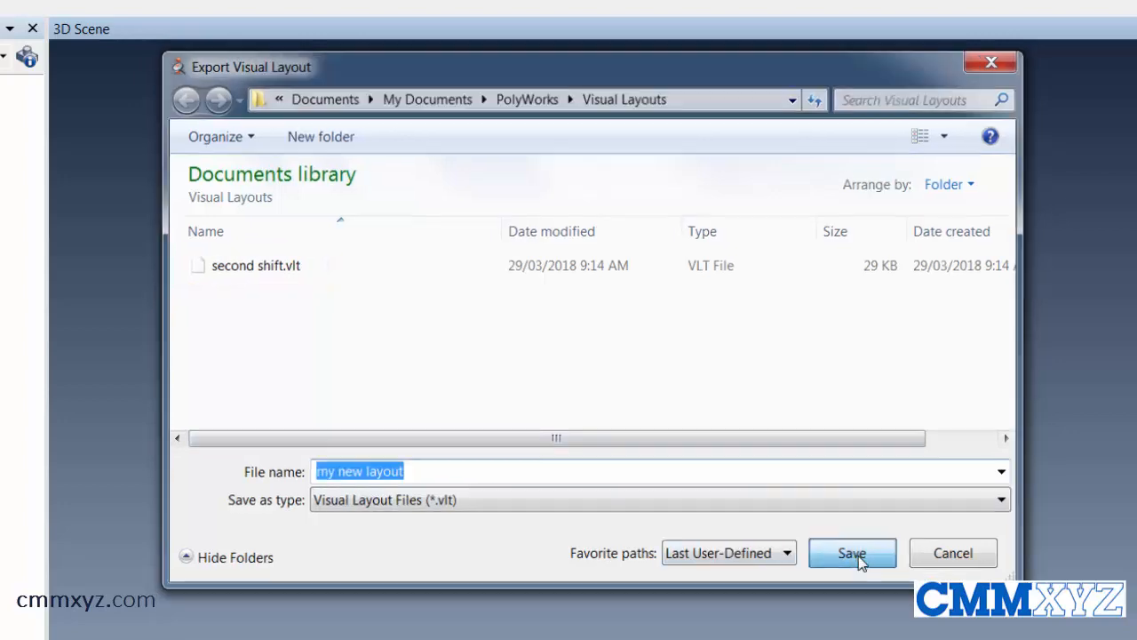
pyautogui.click(850, 552)
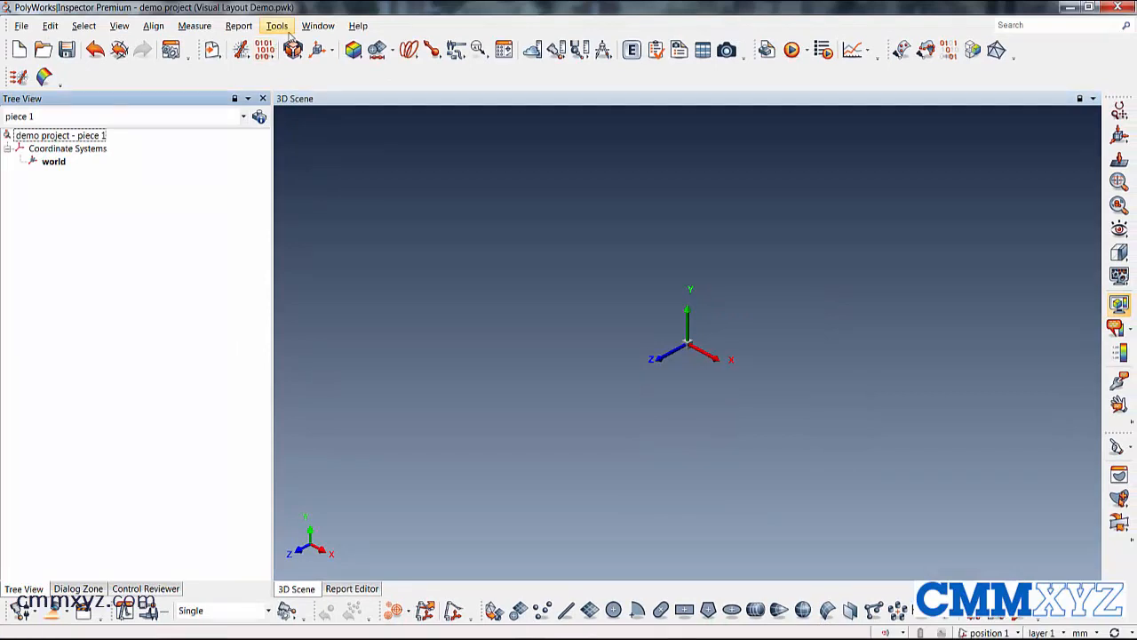
# - Load second shift.vlt through Visual Layout > Load, importing the macro scripts
pyautogui.click(276, 25)
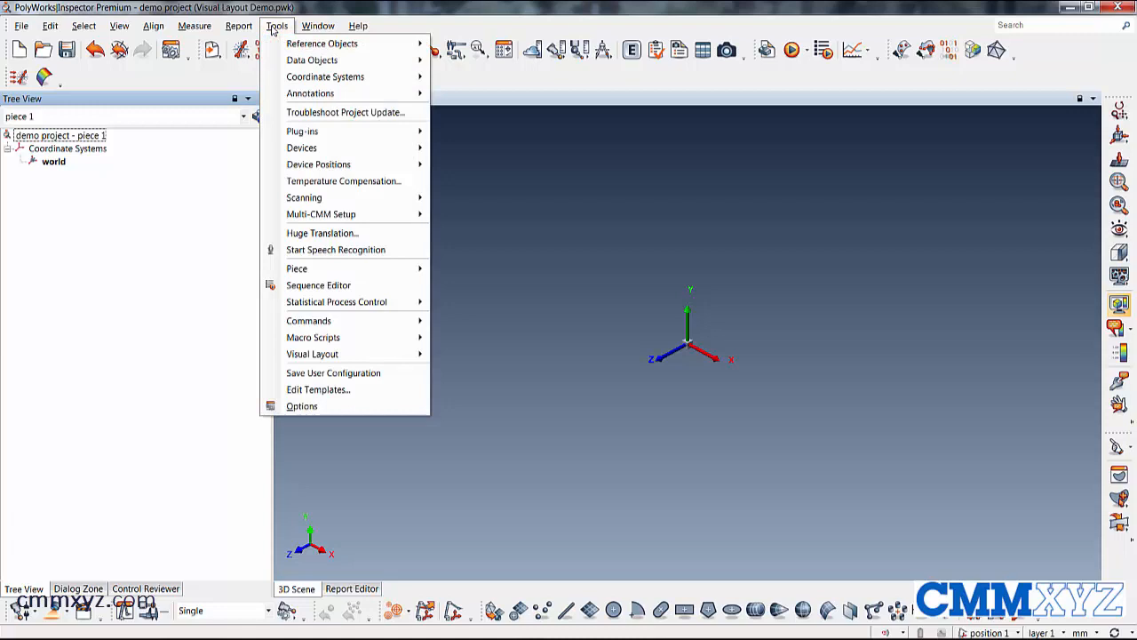
pyautogui.moveTo(312, 354)
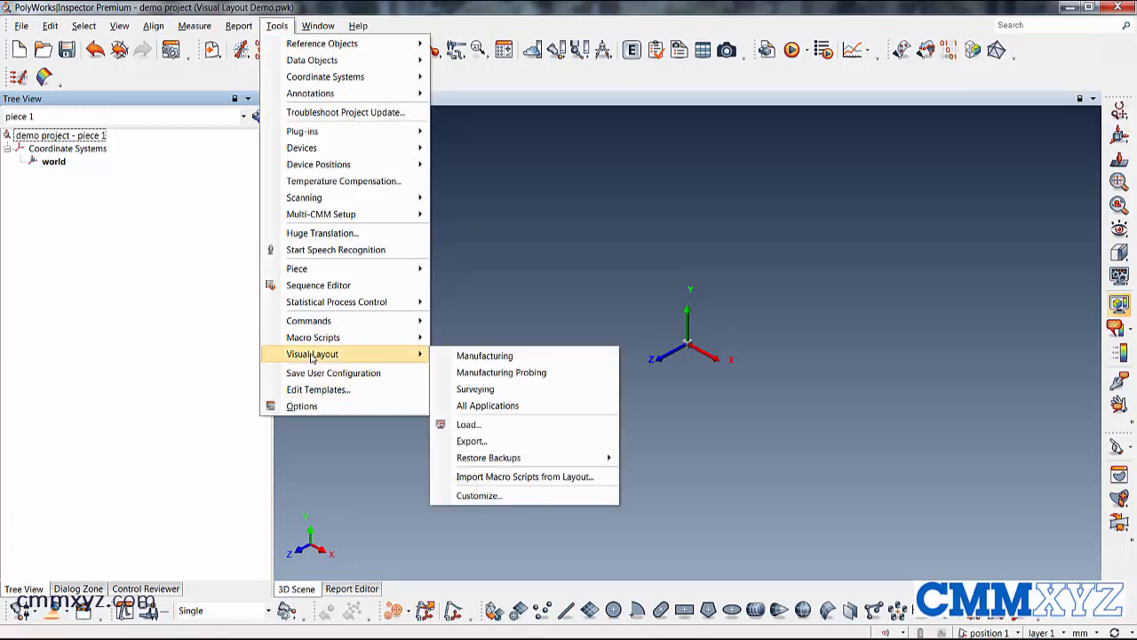
pyautogui.moveTo(471, 441)
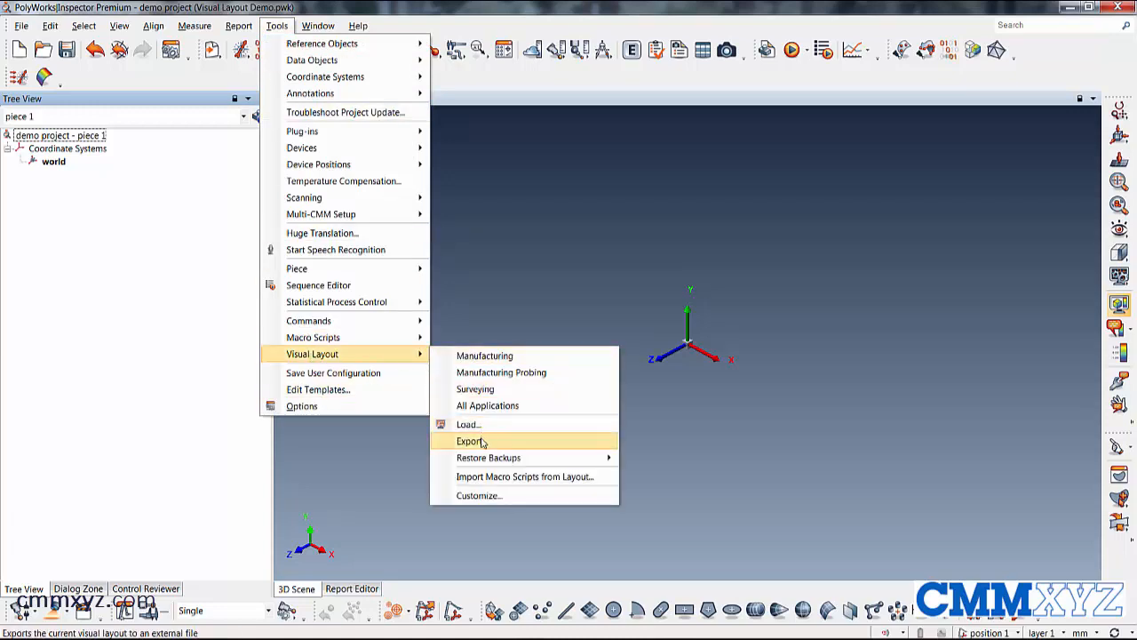
pyautogui.moveTo(469, 424)
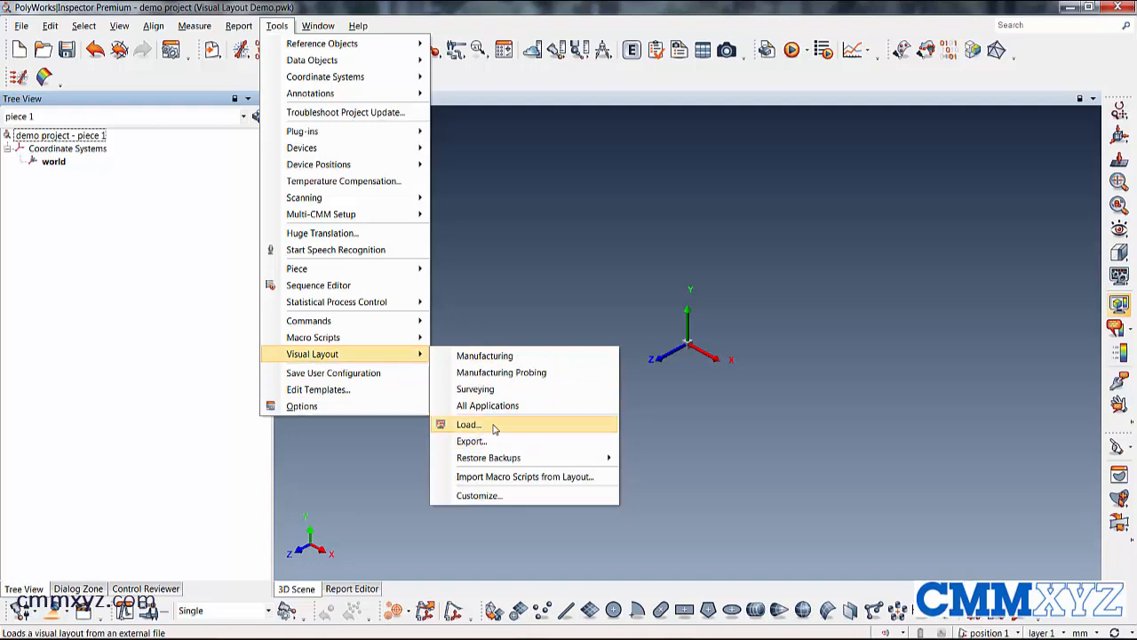
pyautogui.click(467, 424)
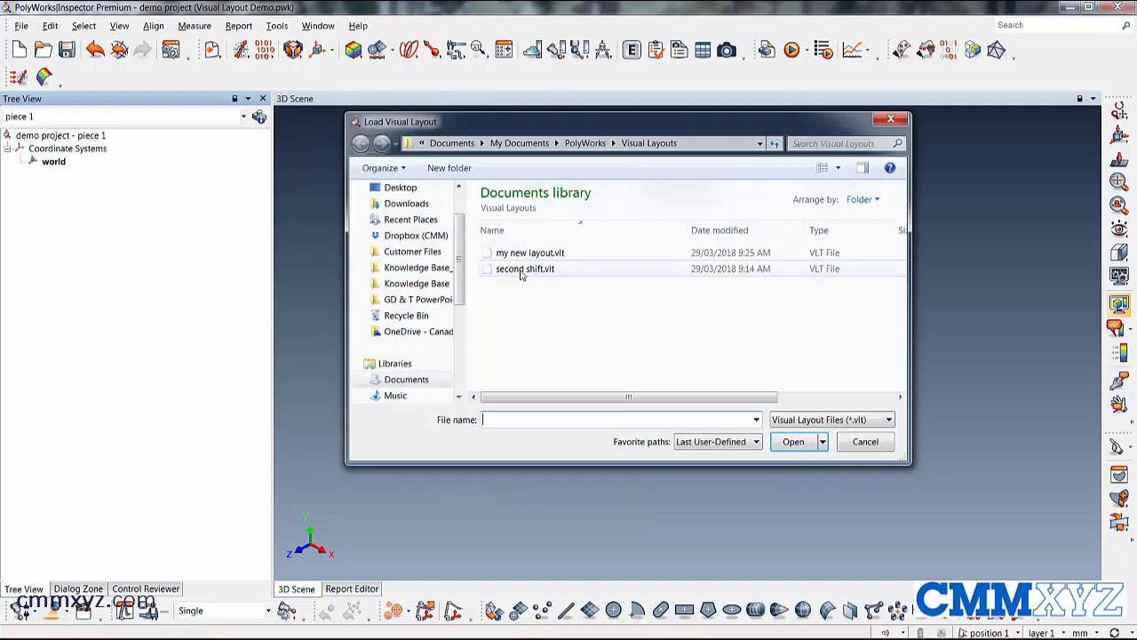
pyautogui.click(524, 268)
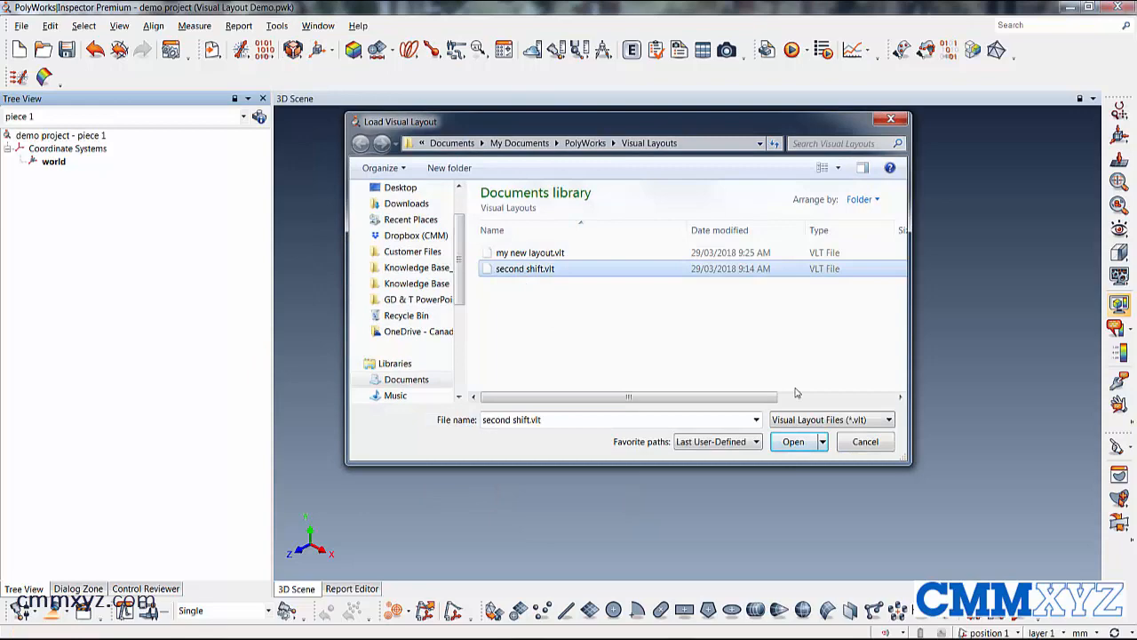
pyautogui.click(792, 442)
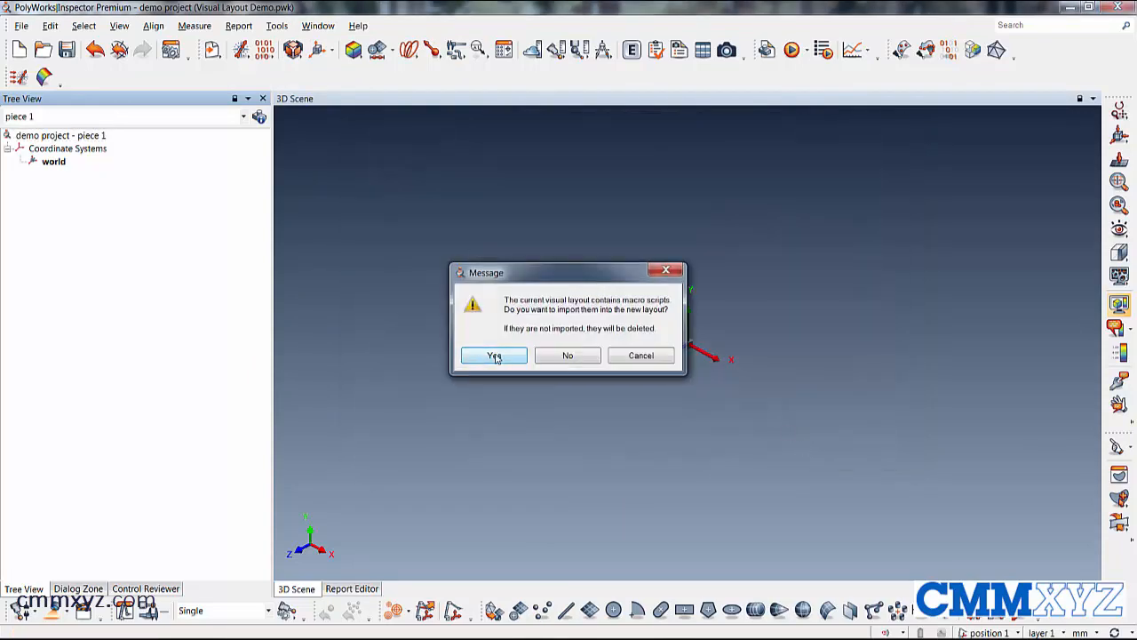
pyautogui.click(493, 354)
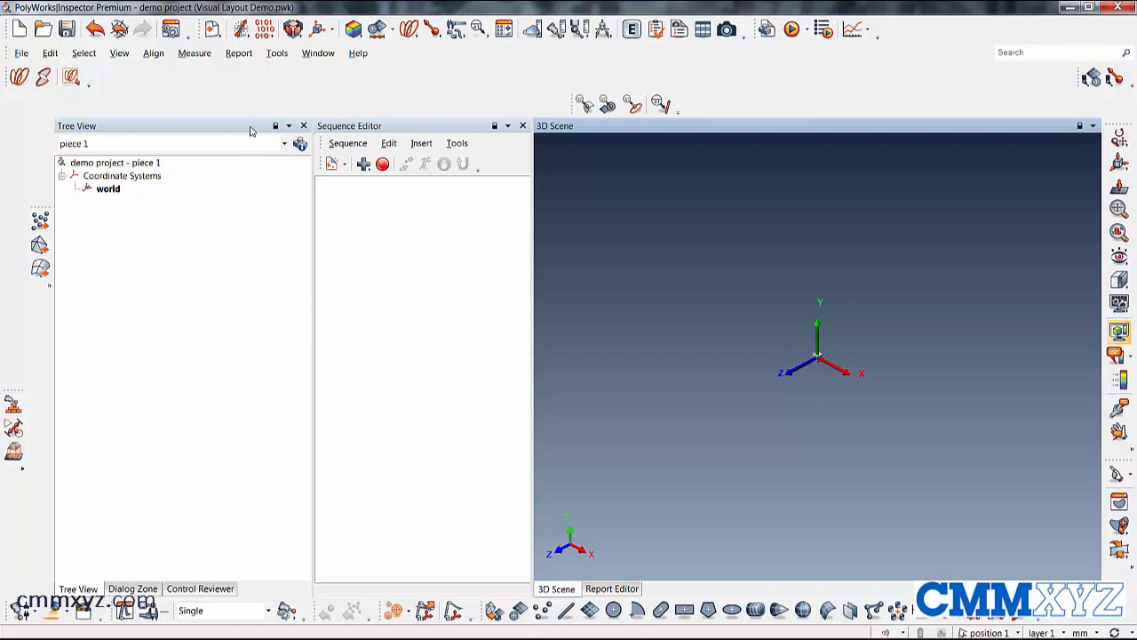
# - Load a different visual layout, leaving only Tree View and 3D Scene
pyautogui.click(277, 52)
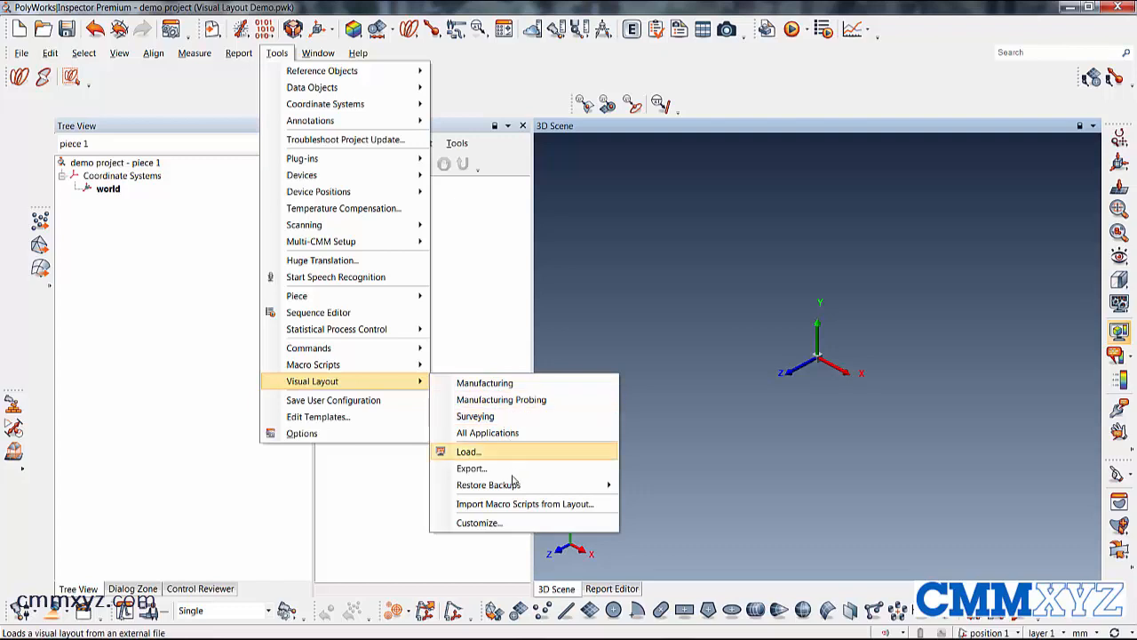
pyautogui.click(487, 484)
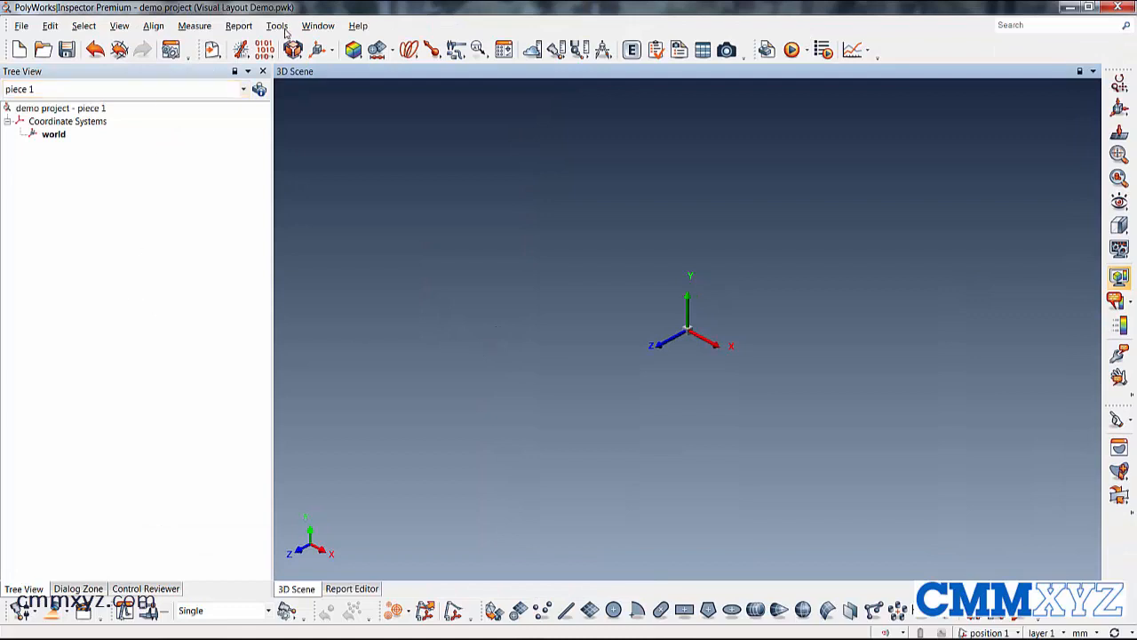
# - Apply the Surveying system layout, answering Yes to import the macro scripts
pyautogui.click(276, 25)
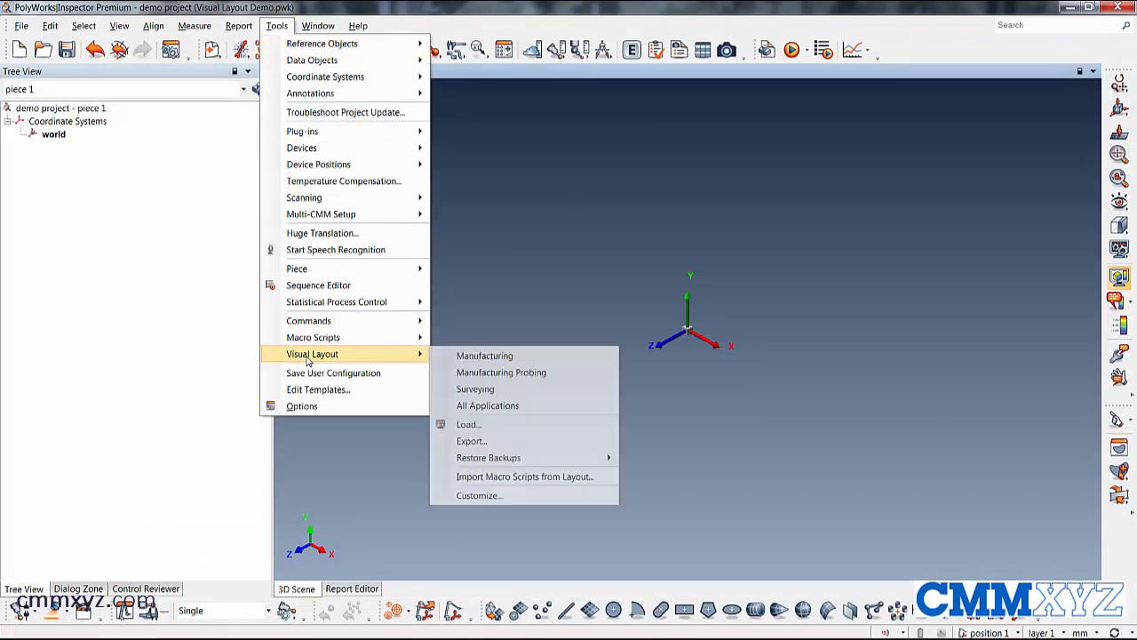
pyautogui.moveTo(475, 390)
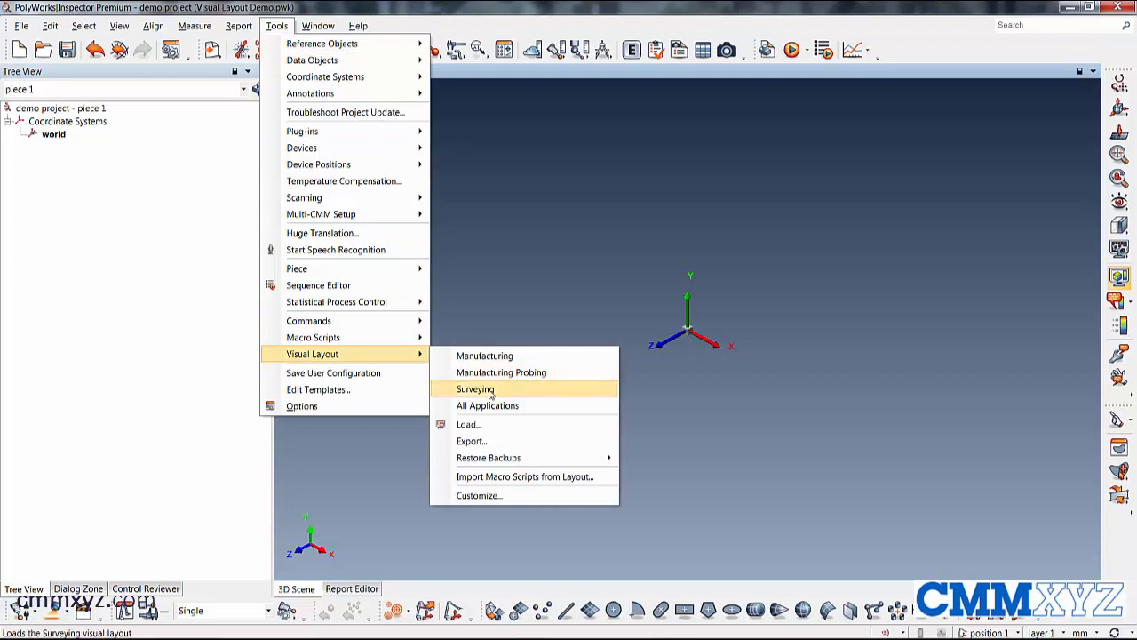
pyautogui.click(475, 390)
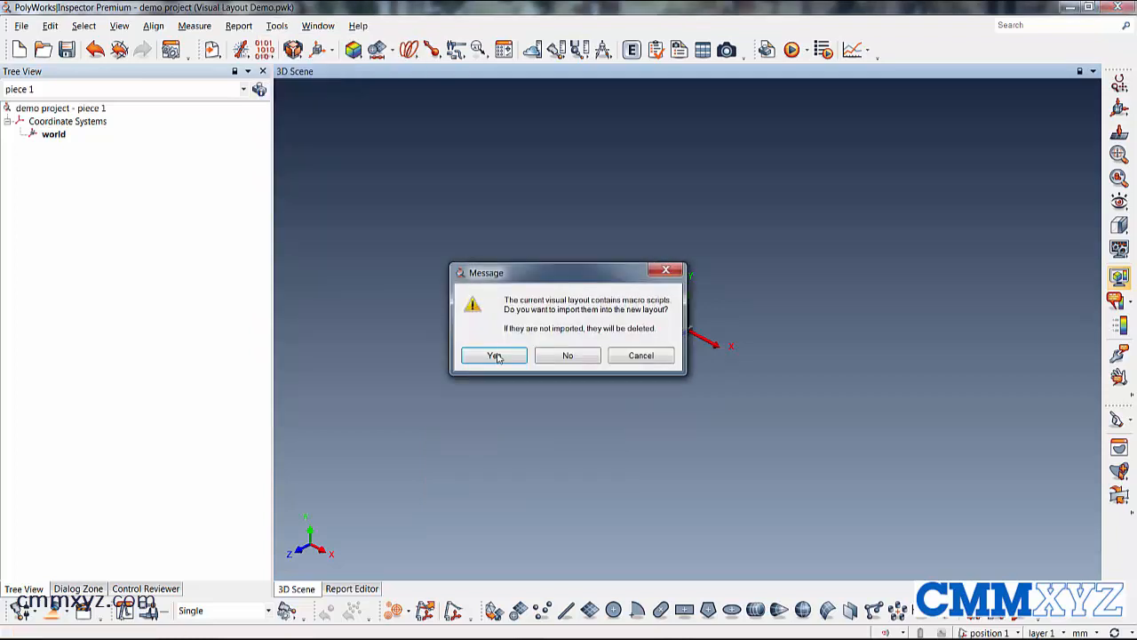
pyautogui.click(493, 354)
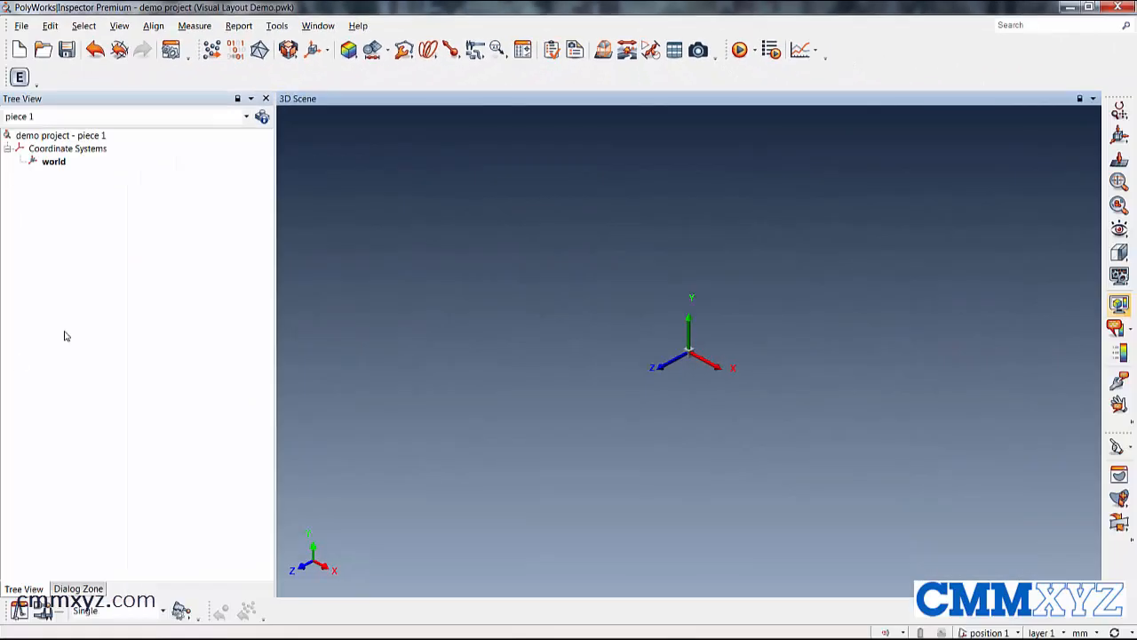
pyautogui.click(276, 25)
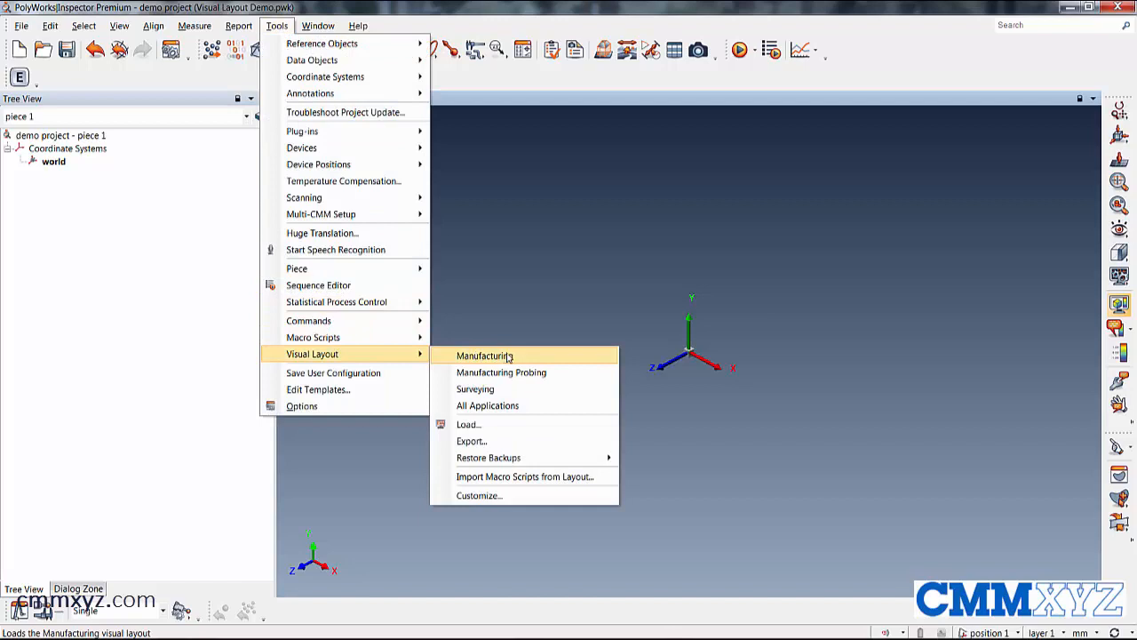
# - Apply the Manufacturing system layout, answering No to importing macro scripts
pyautogui.click(484, 355)
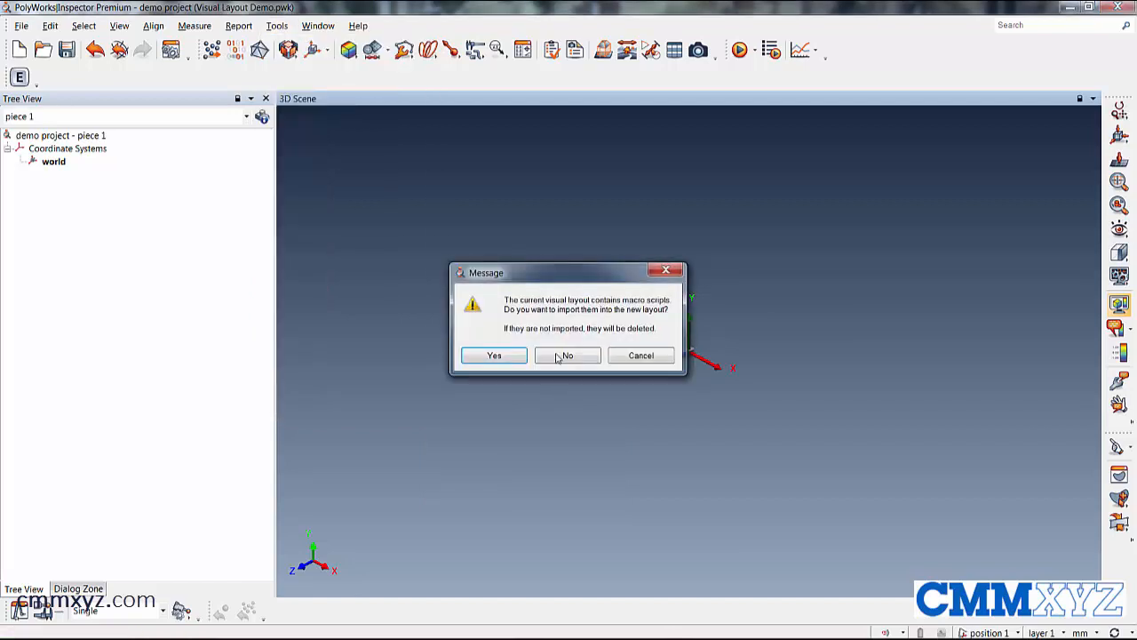
pyautogui.click(566, 354)
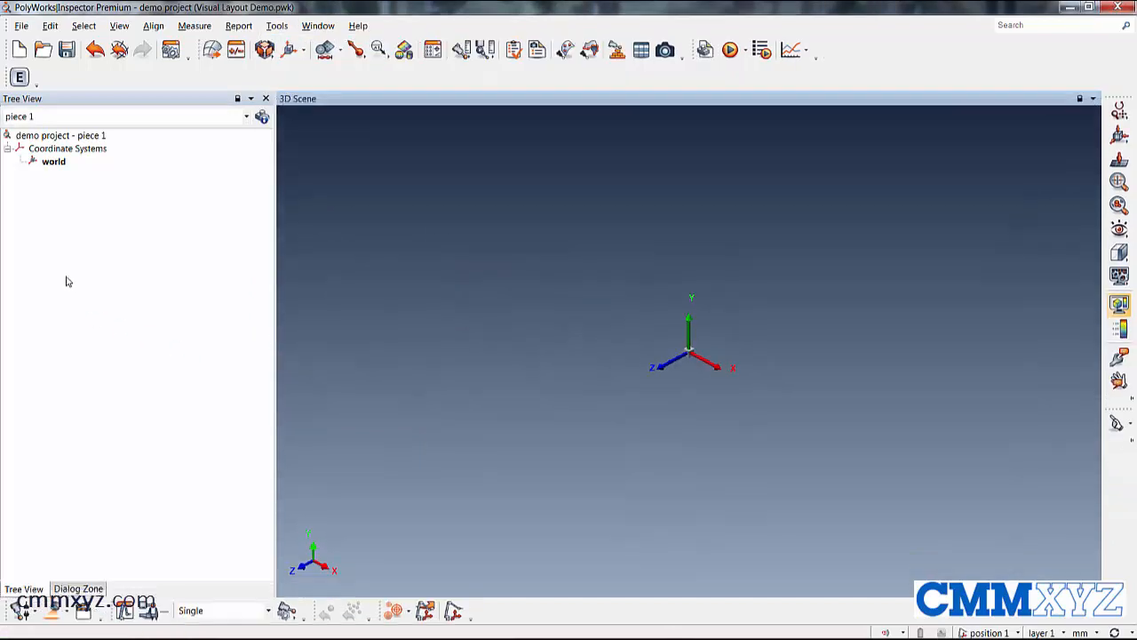
pyautogui.moveTo(124, 299)
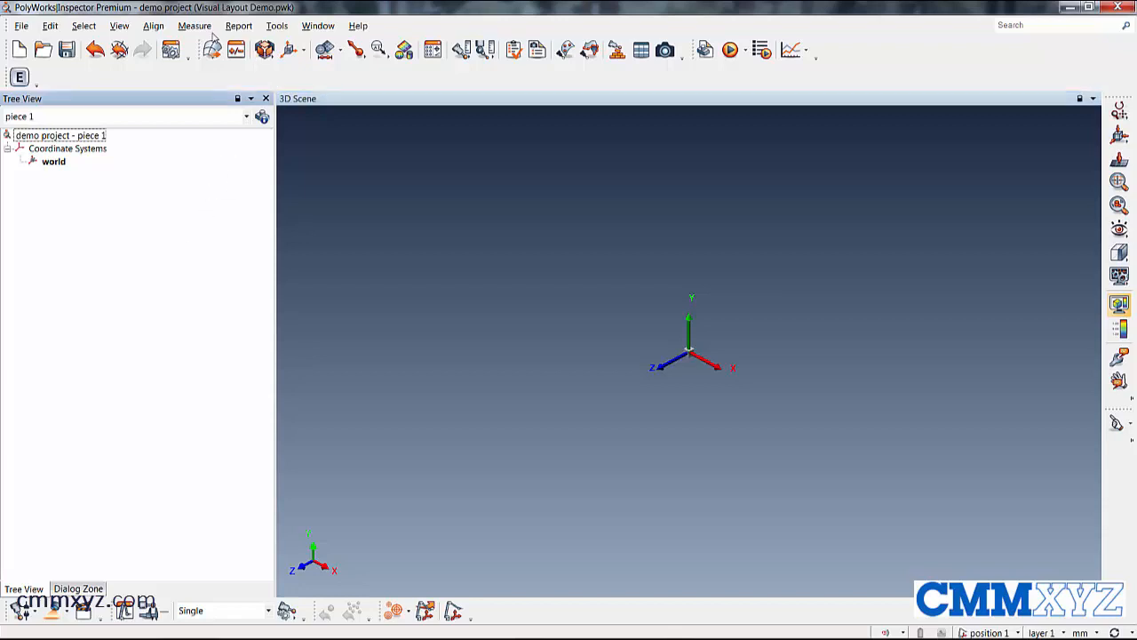
# - Load the saved layout file 'my new layout.vlt' via Tools > Visual Layout > Load
pyautogui.click(277, 24)
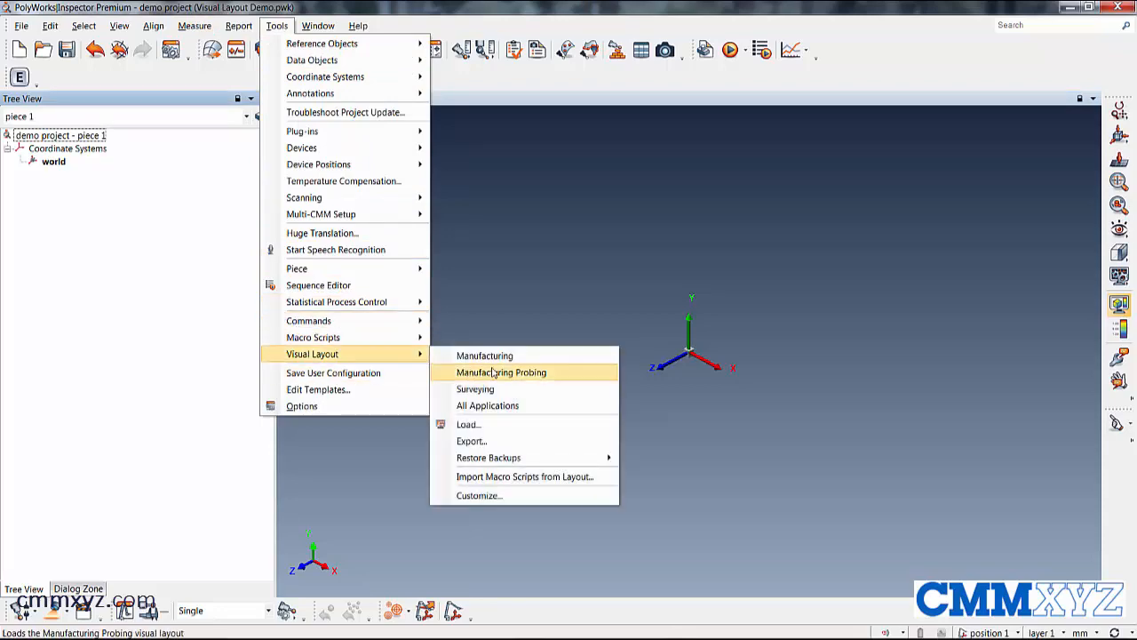
pyautogui.click(468, 424)
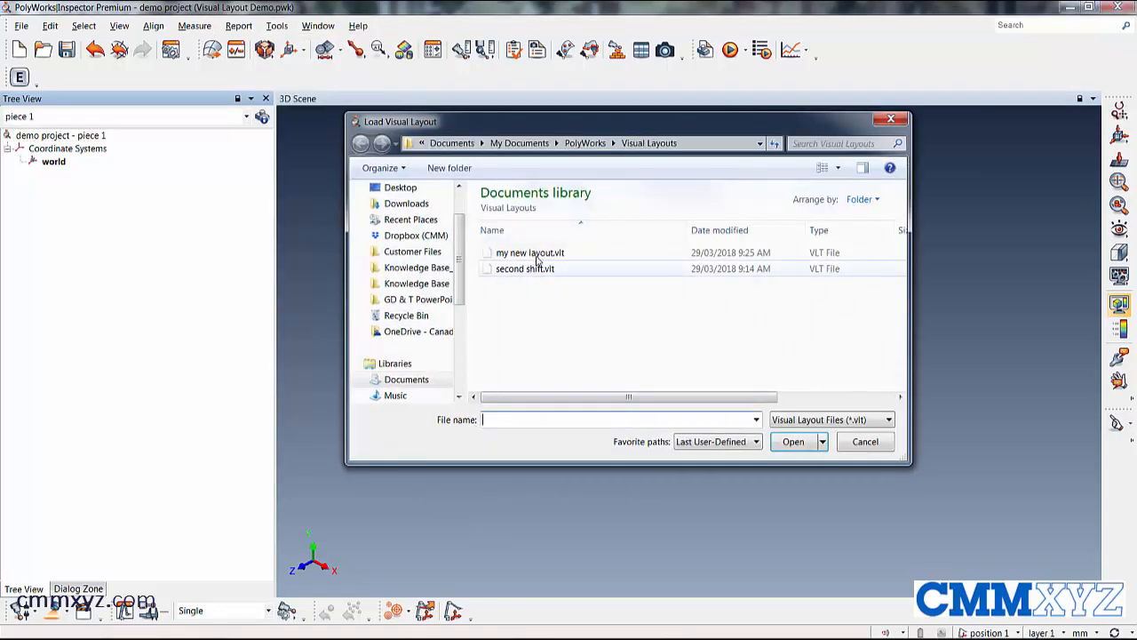
pyautogui.click(793, 442)
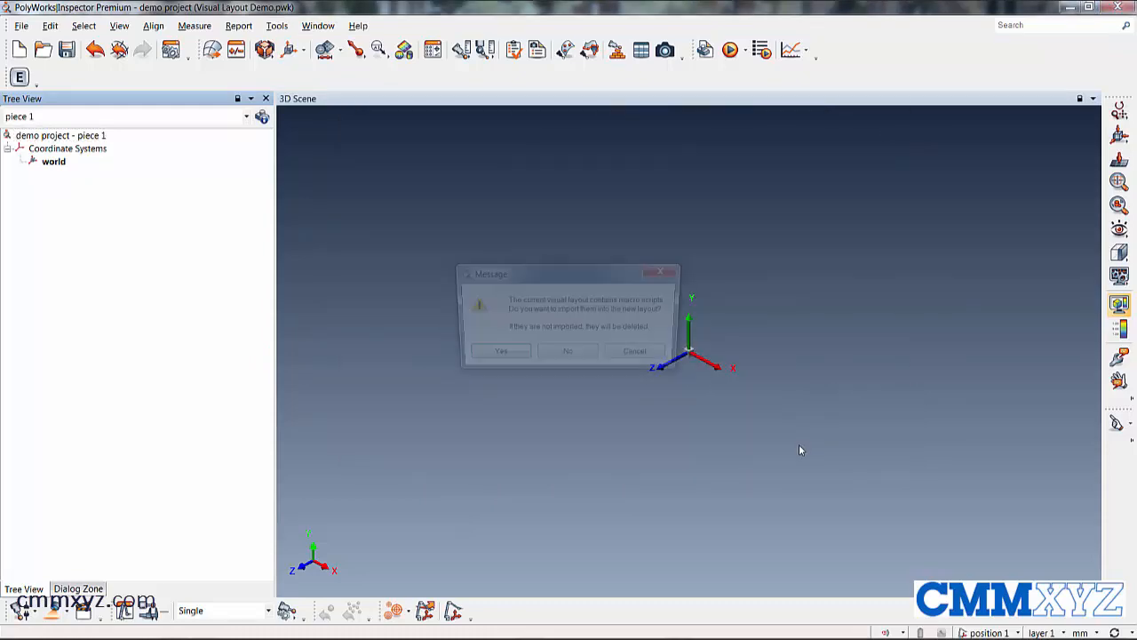